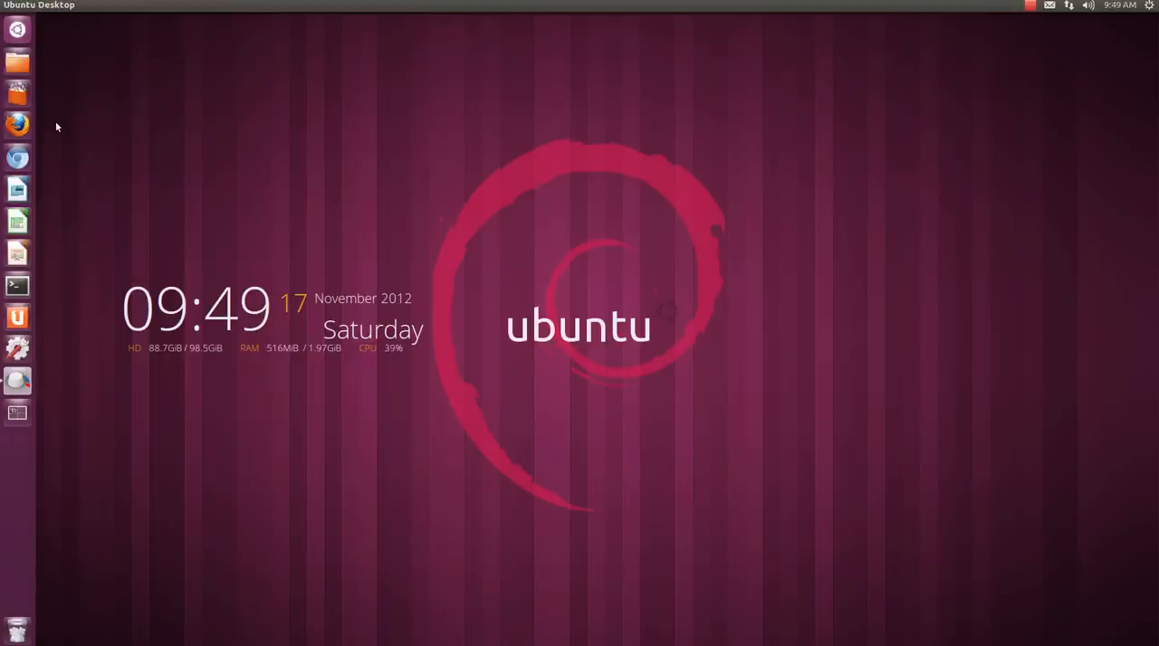
Reopen the Unsettings project page from Firefox history and scroll to its version 0.08 downloads.
left_click(17, 125)
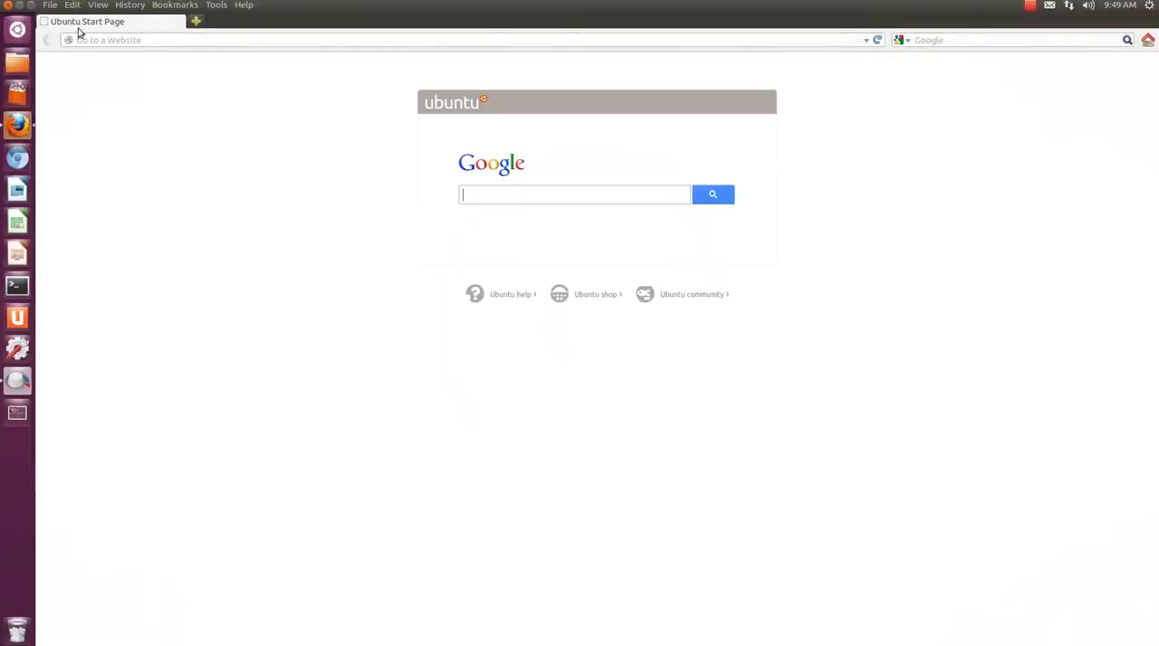
left_click(130, 6)
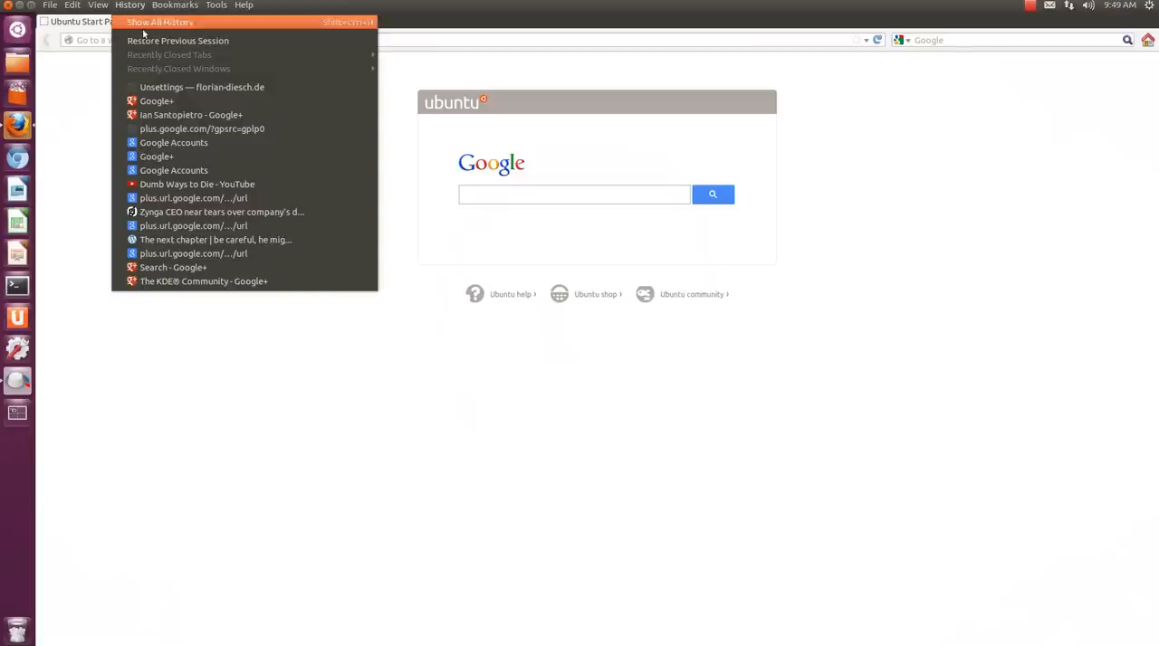
left_click(201, 87)
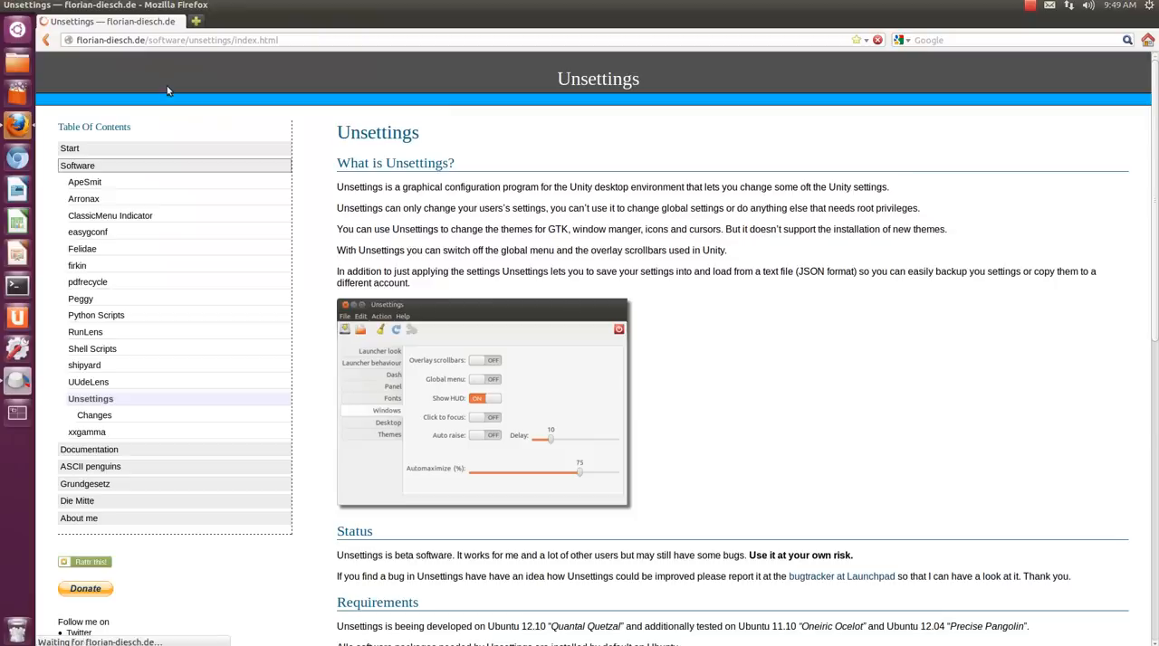
mouse_move(511, 289)
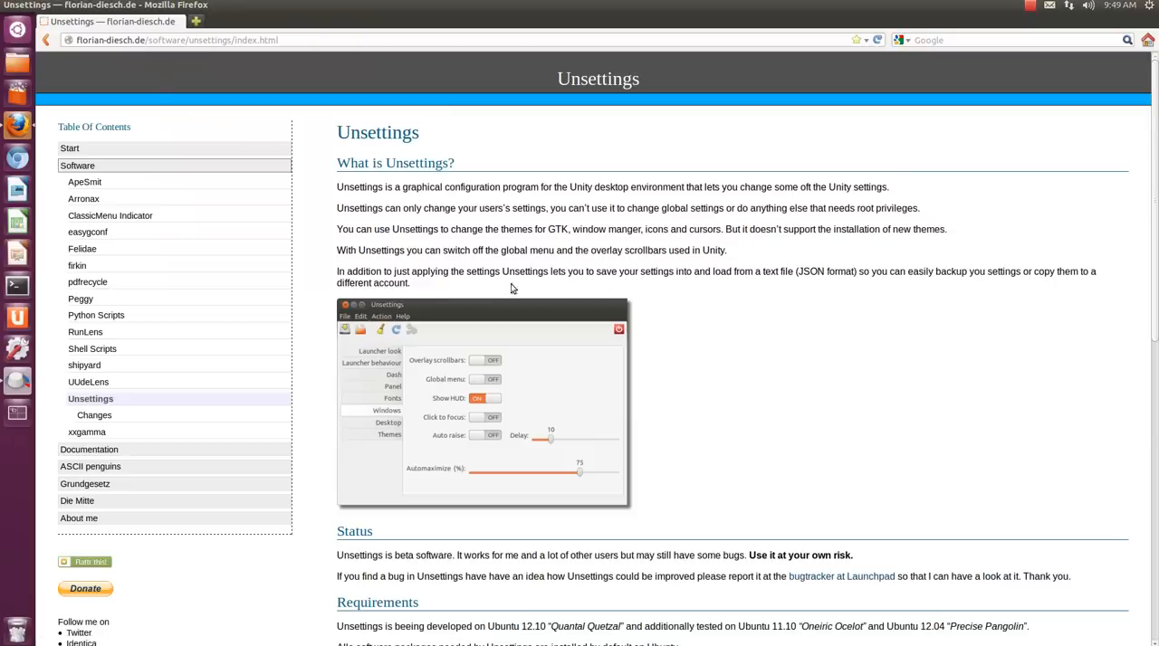
scroll("down", 3)
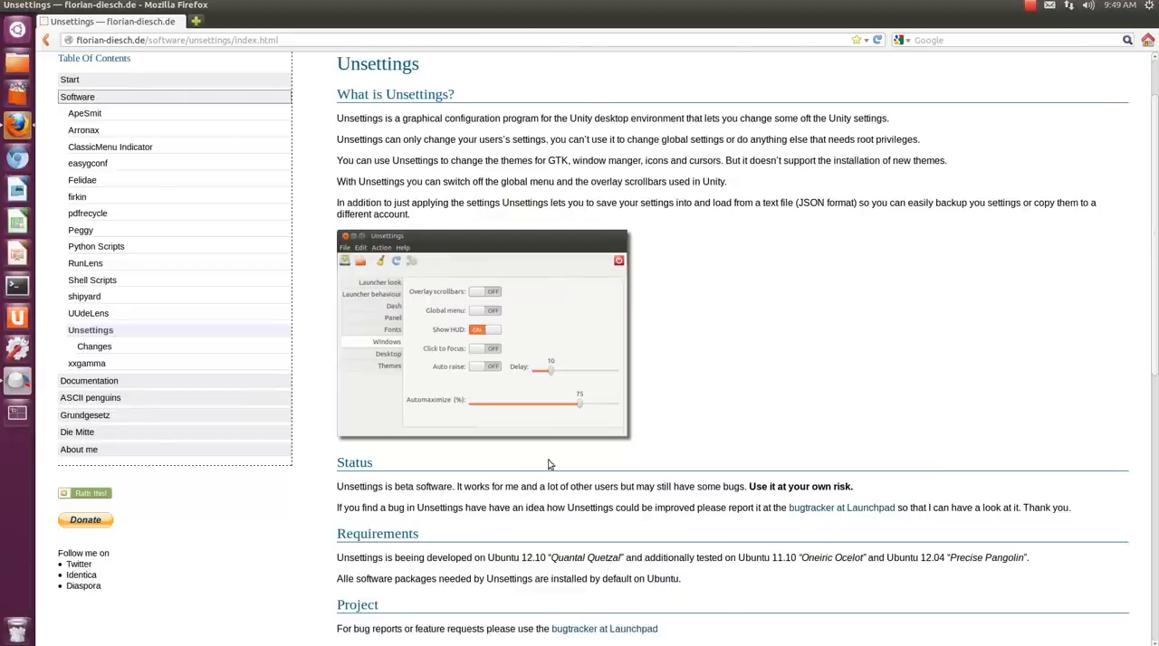
scroll("down", 3)
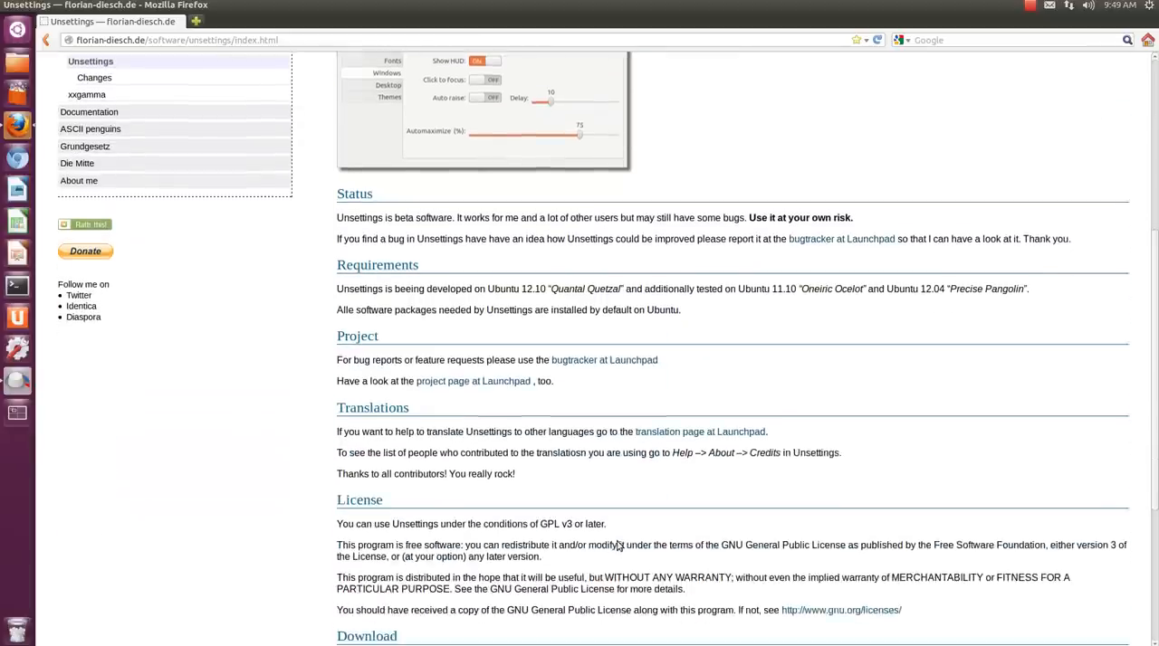
scroll("down", 3)
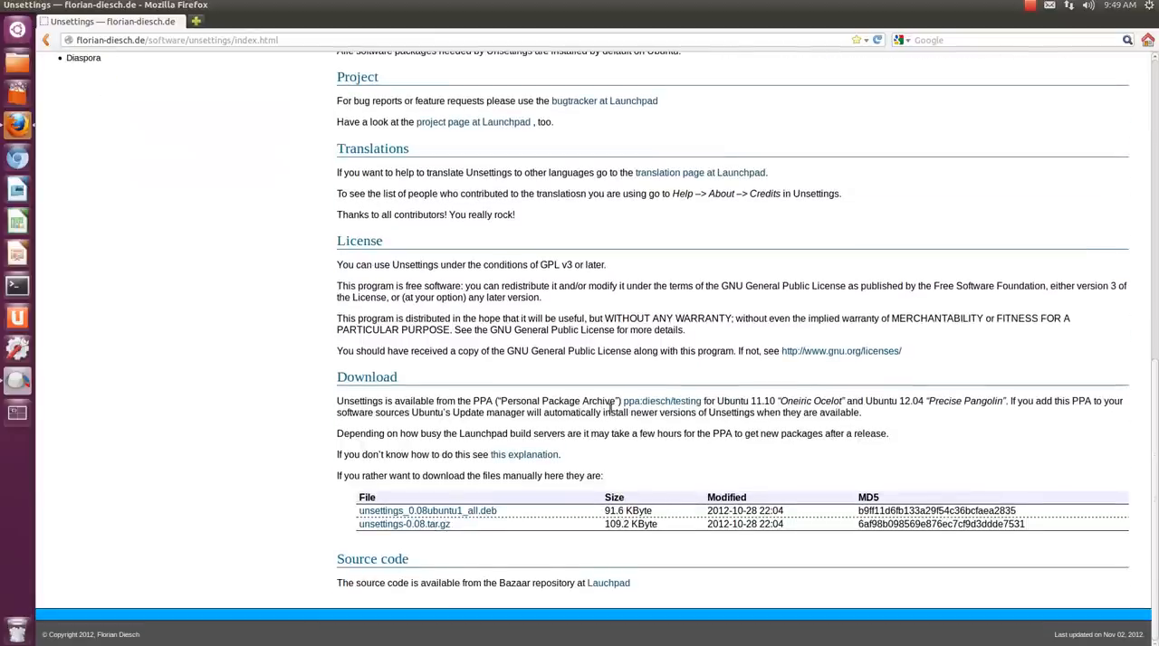
mouse_move(662, 408)
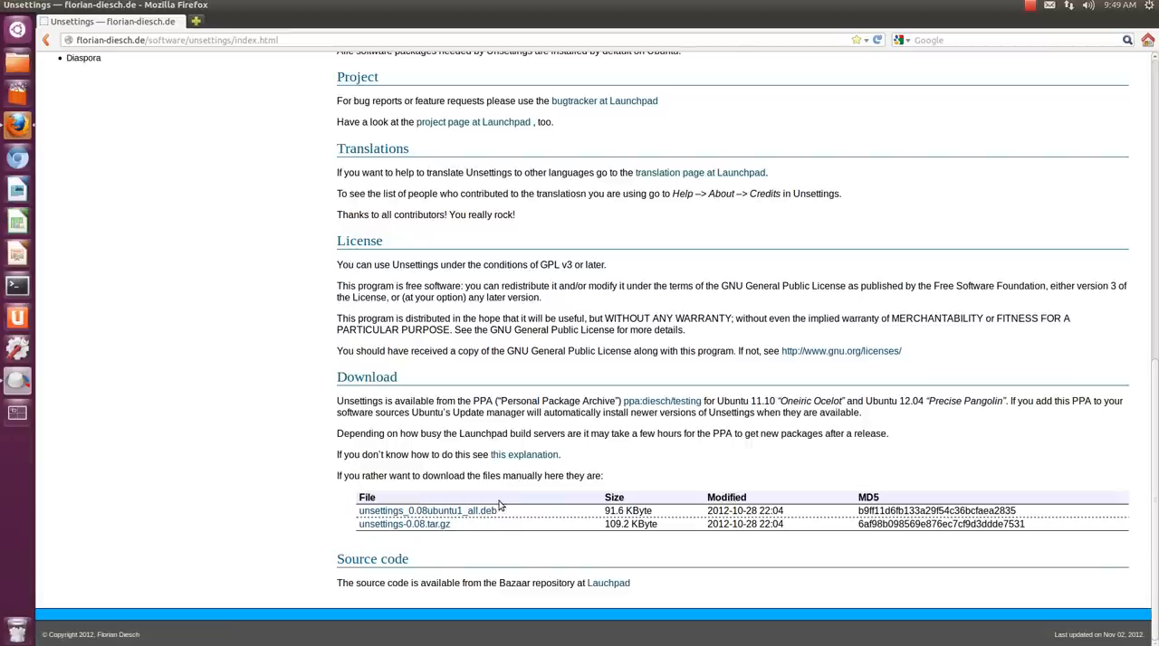
mouse_move(524, 454)
type("S")
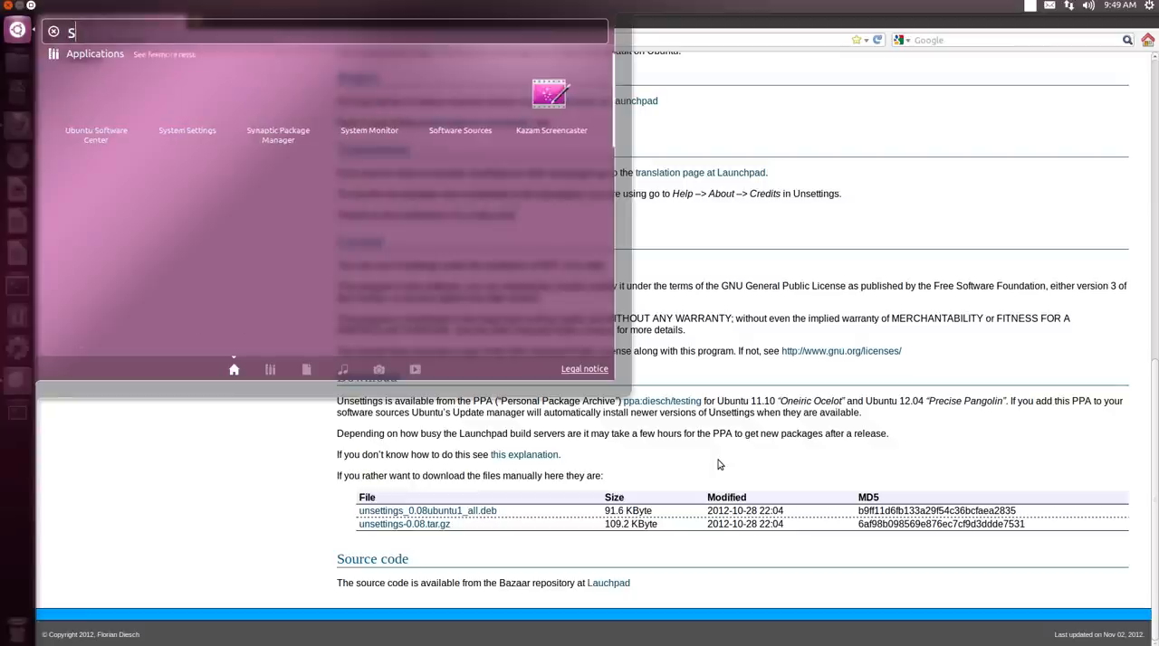
Close Firefox, search the Dash for 'un' and launch Unsettings.
type("cr")
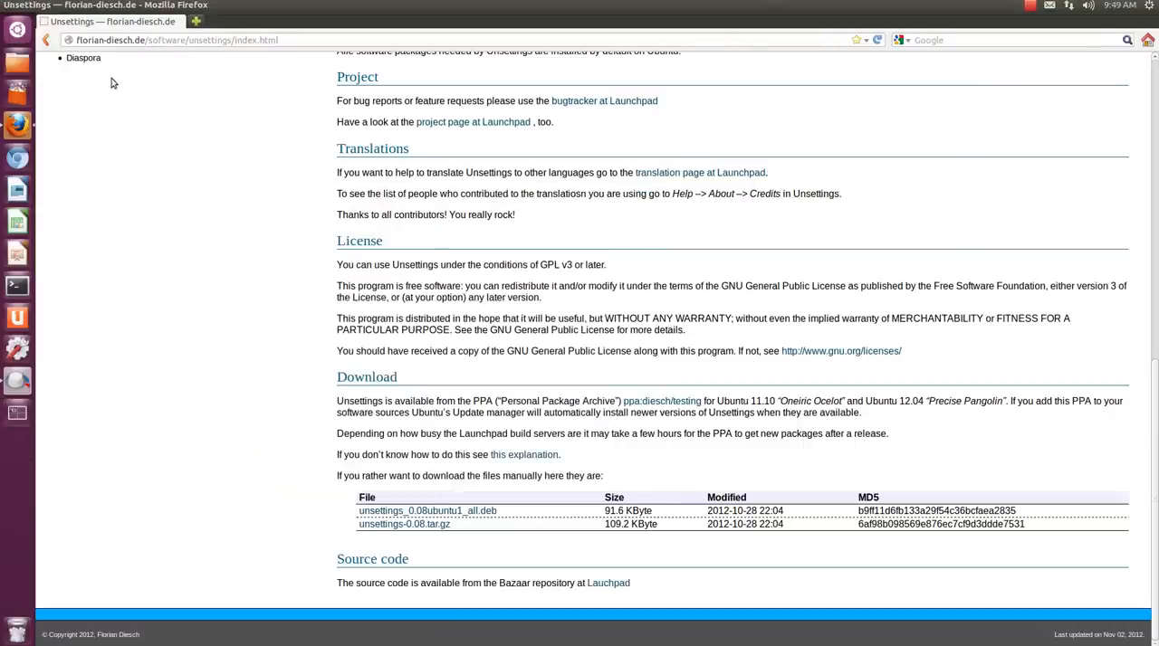
mouse_move(79, 176)
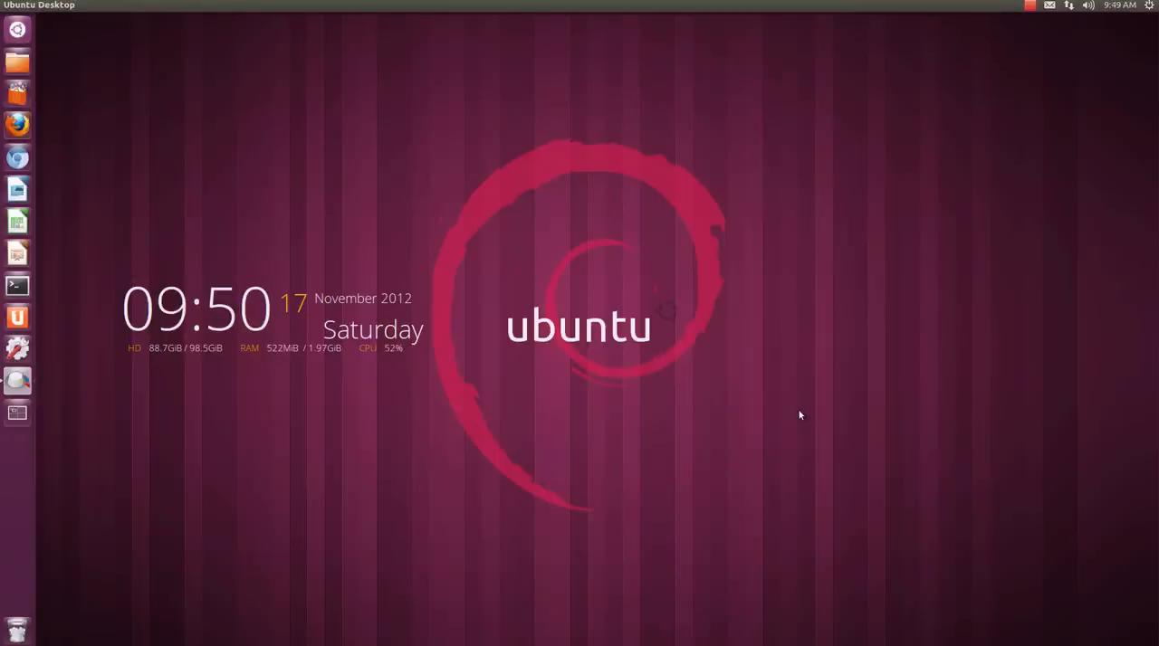
type("un")
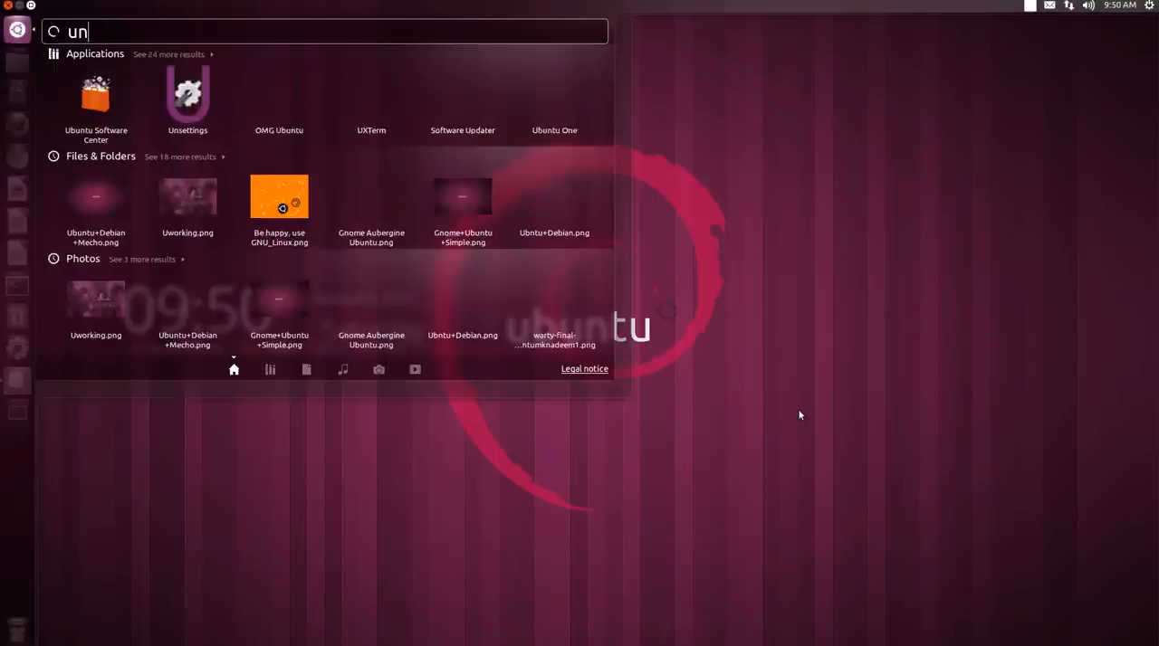
key("Escape")
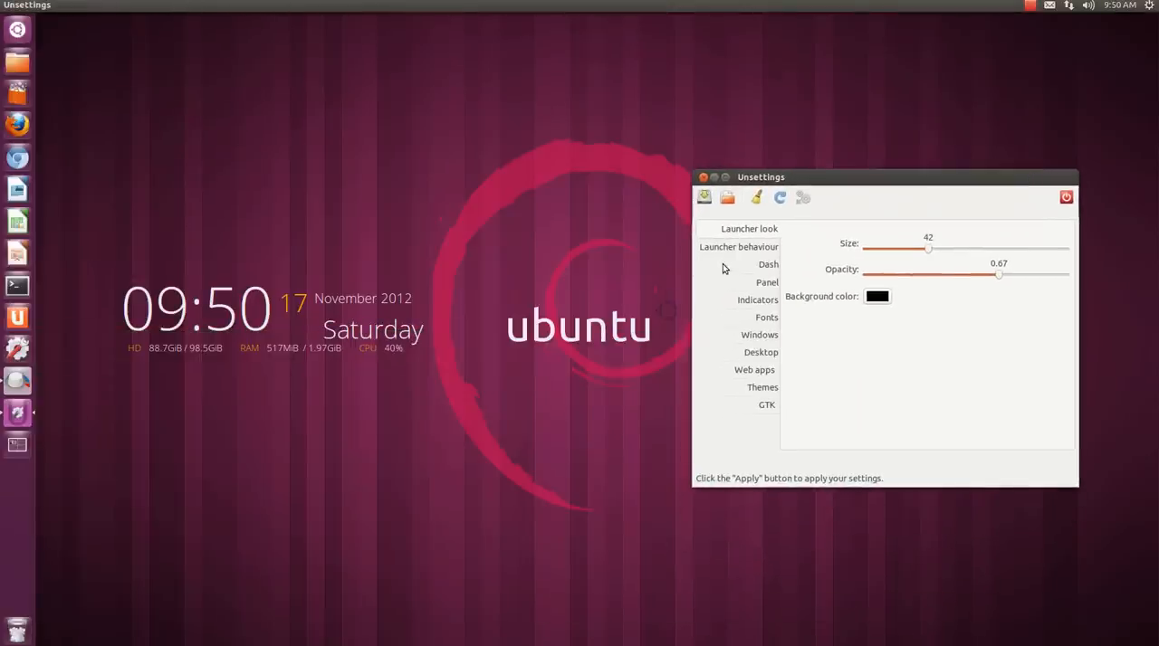
mouse_move(735, 262)
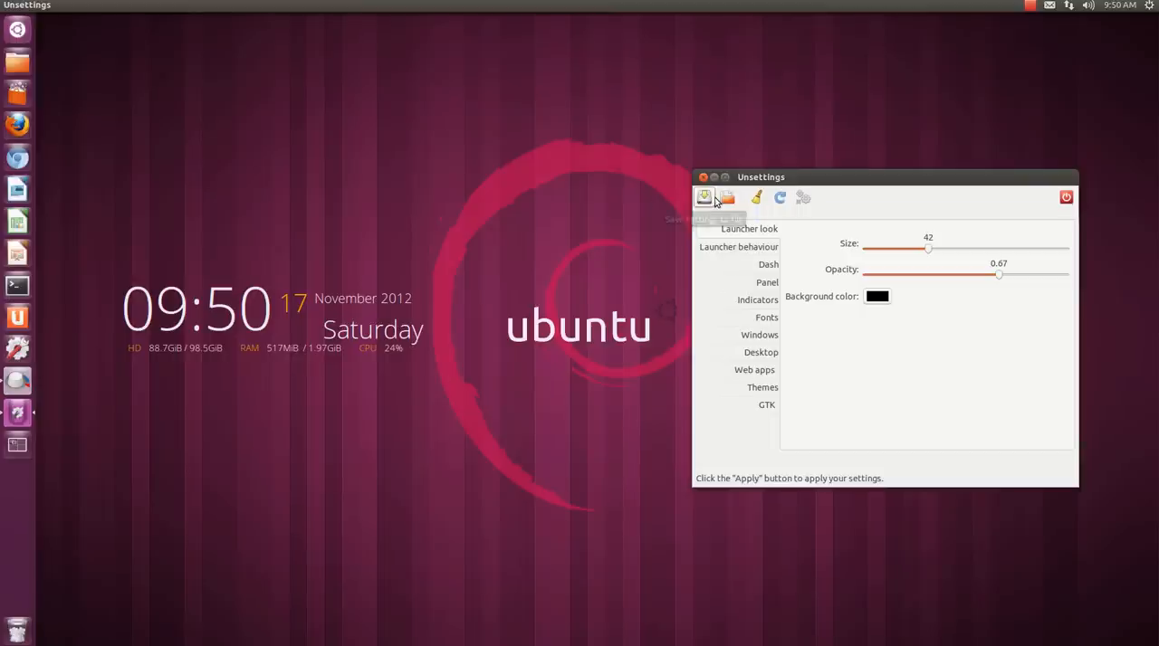
mouse_move(704, 198)
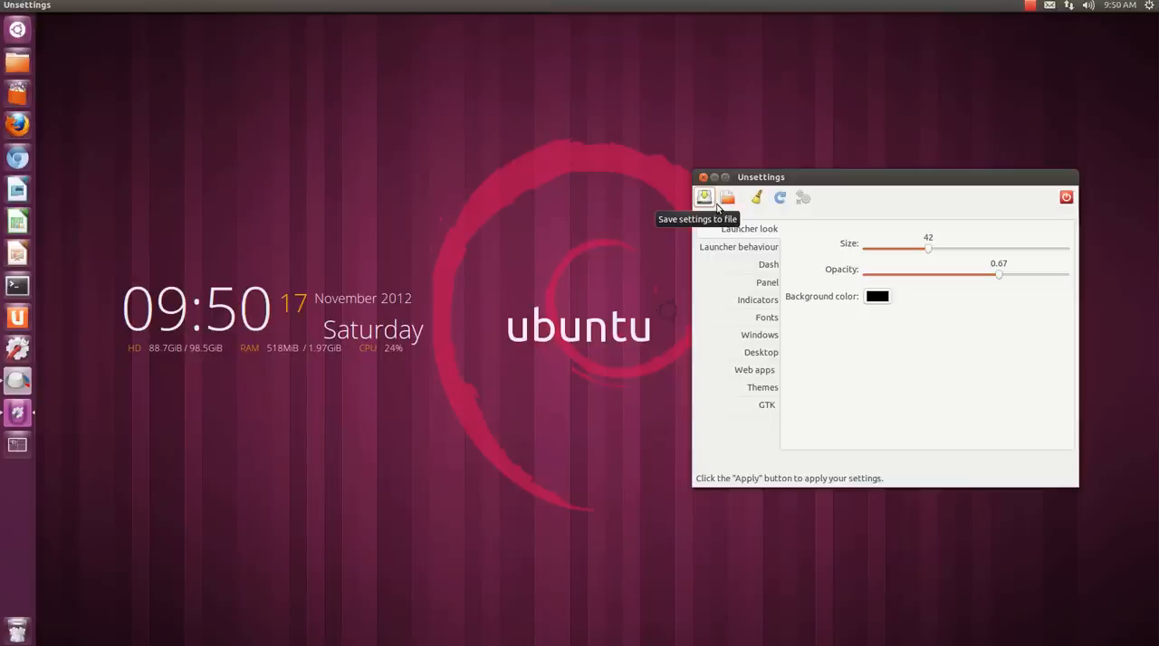
mouse_move(727, 198)
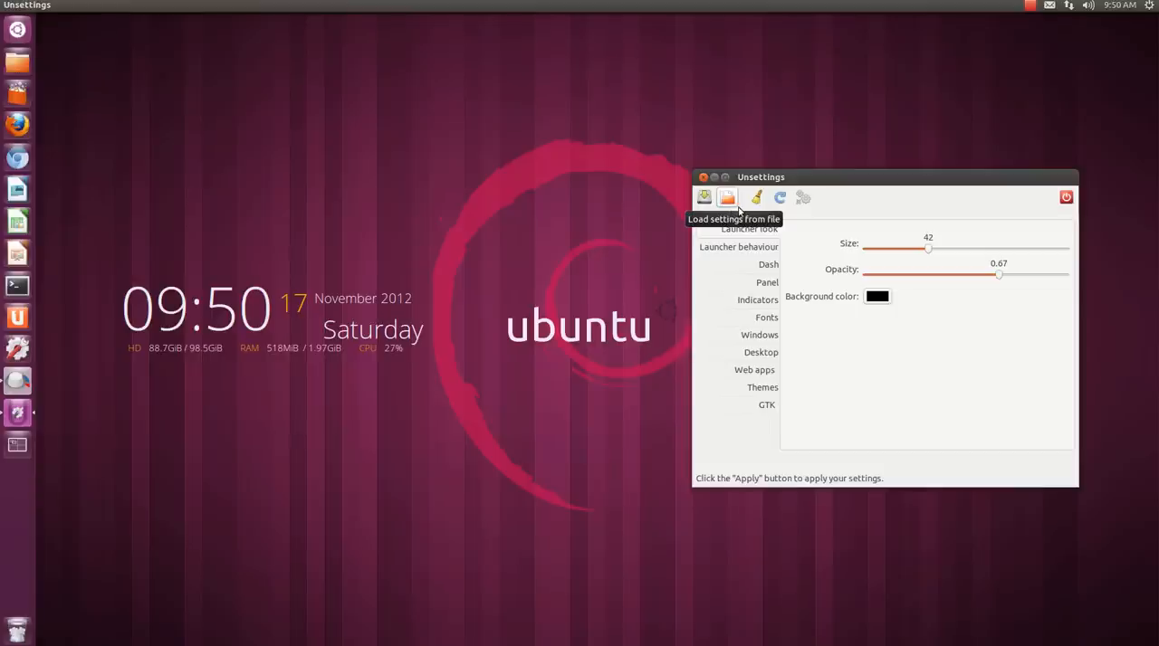
mouse_move(756, 197)
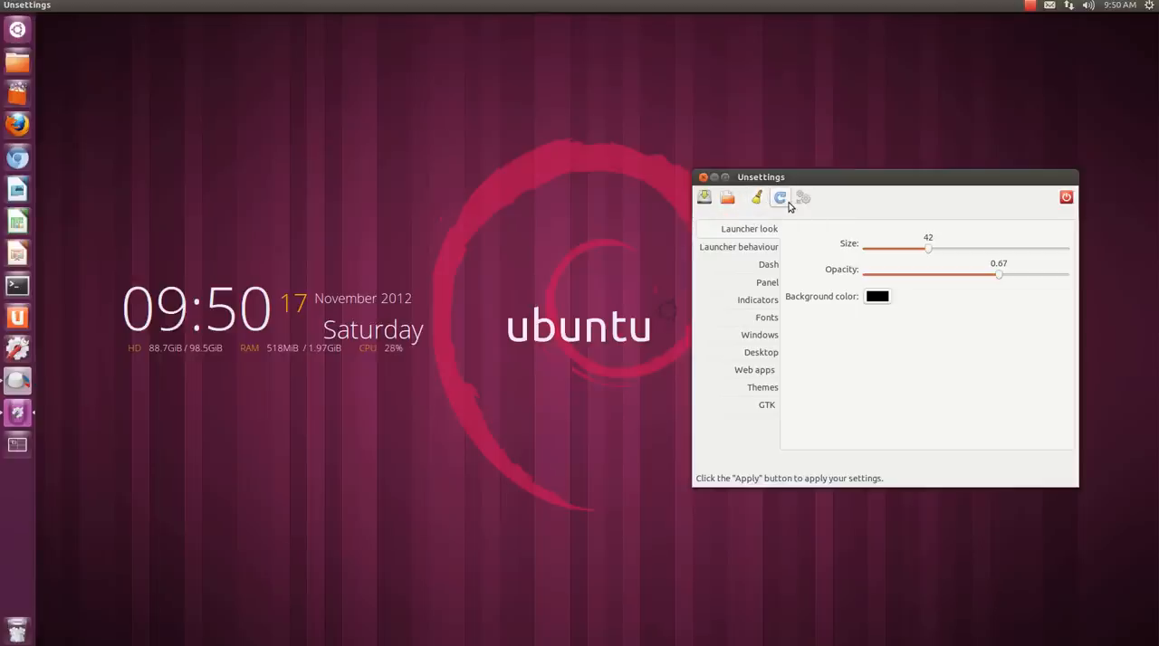
mouse_move(779, 197)
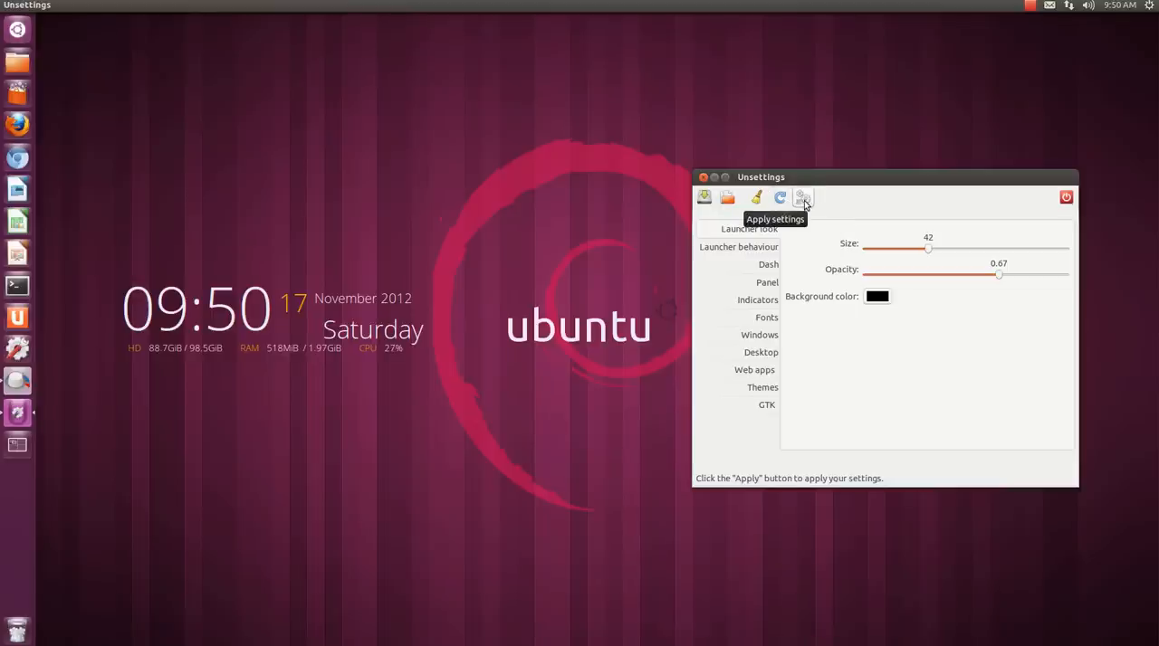
mouse_move(461, 95)
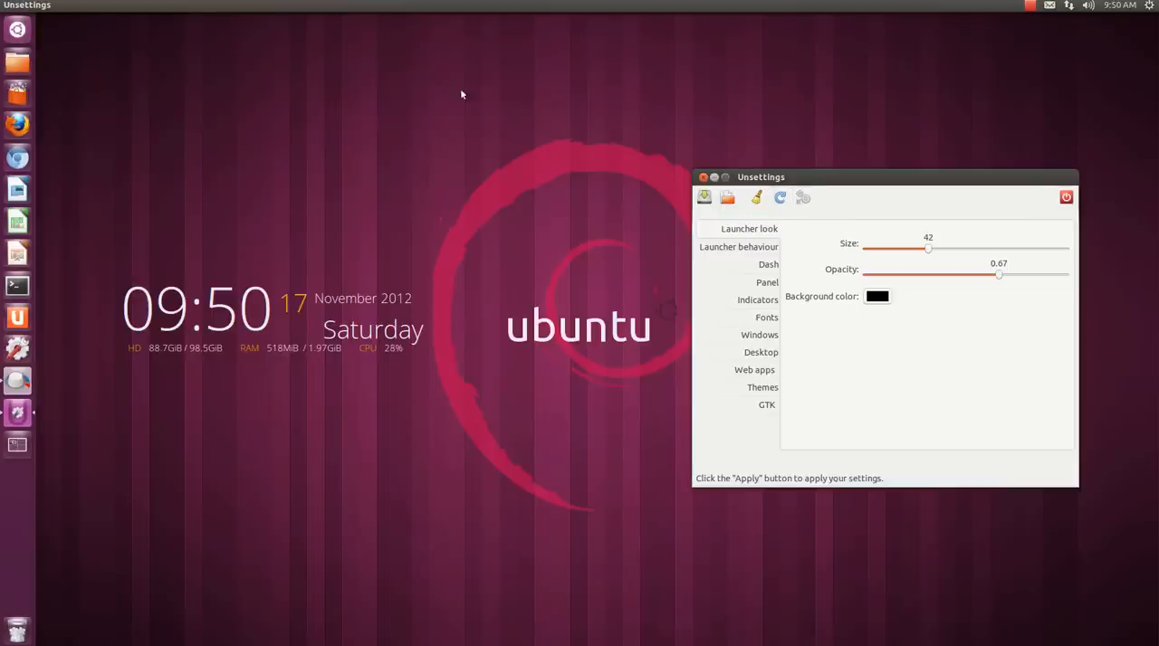
left_click(49, 6)
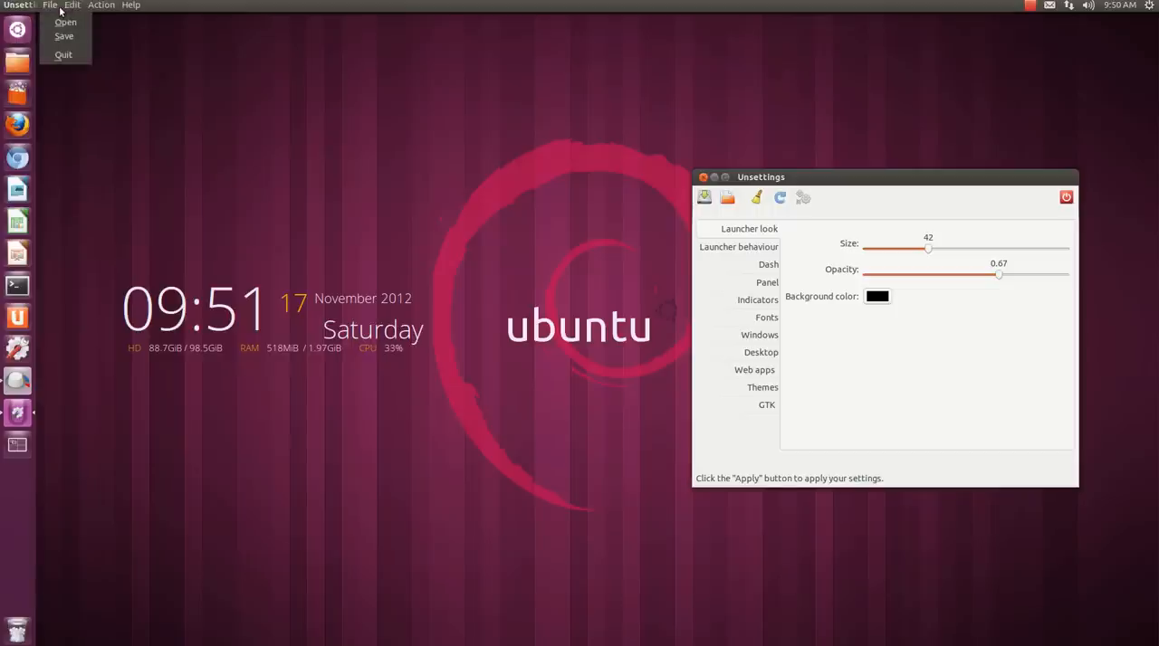
left_click(130, 5)
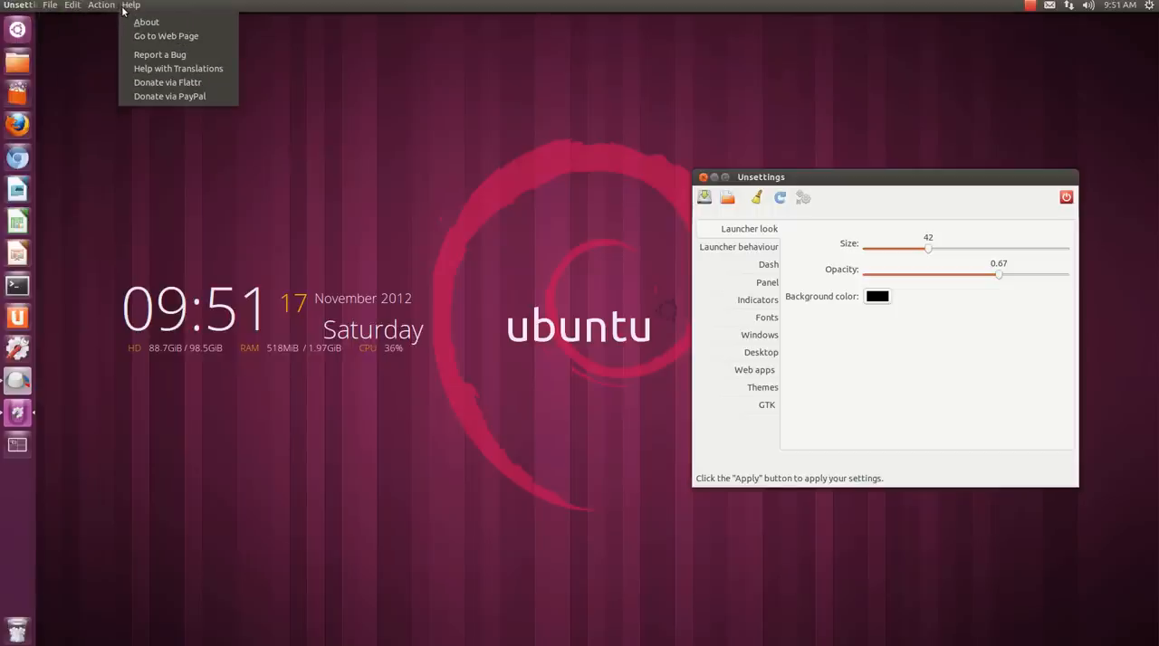
left_click(71, 6)
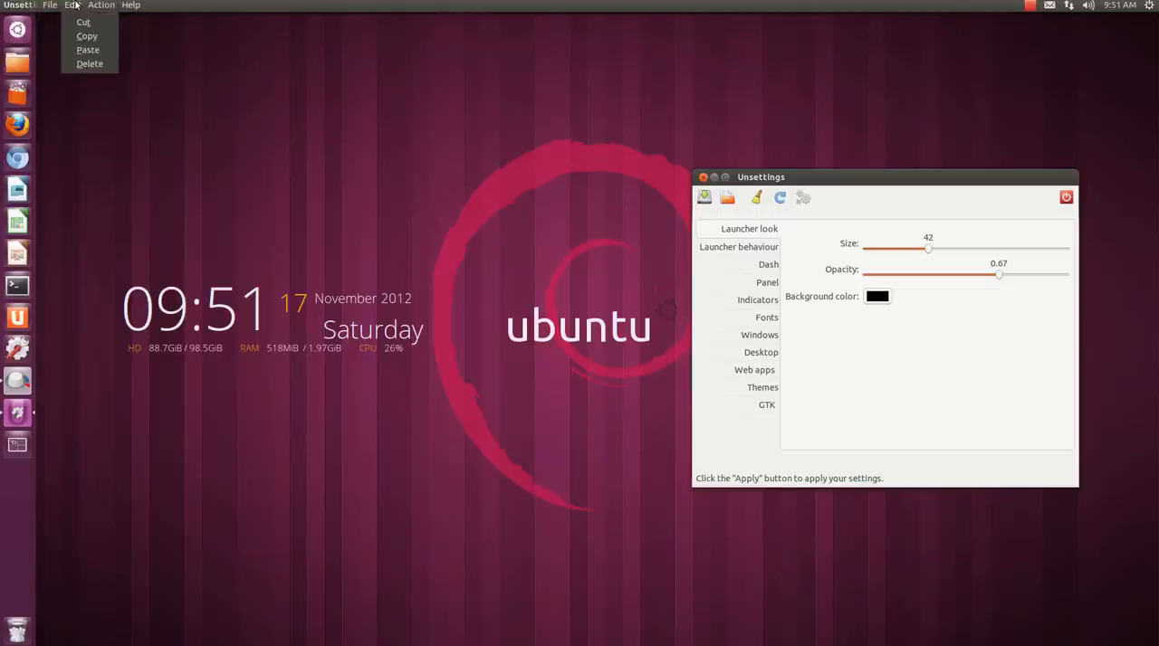
left_click(655, 231)
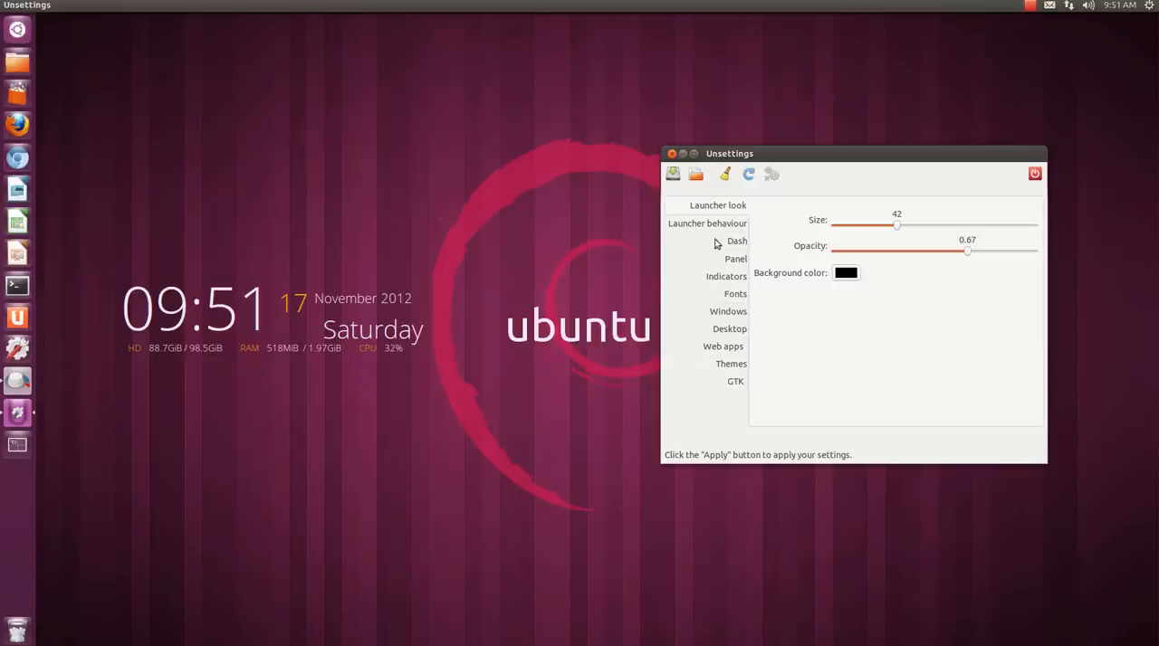
View Launcher behaviour settings, keeping visibility Always with Left edge reveal trigger.
left_click(707, 223)
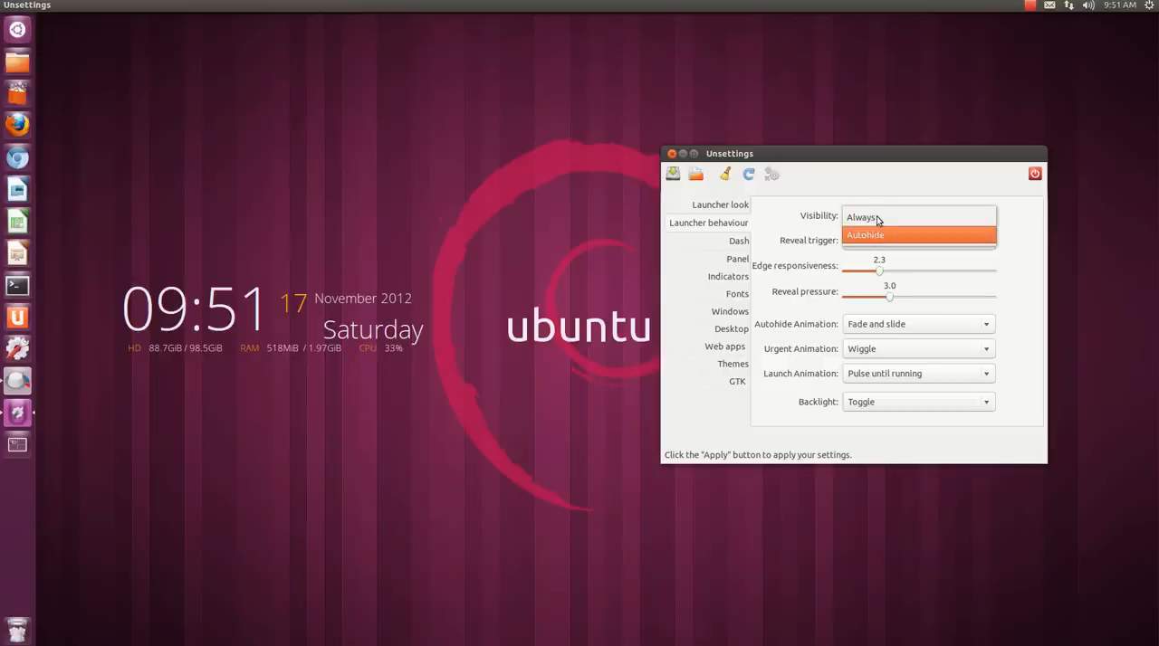
left_click(862, 216)
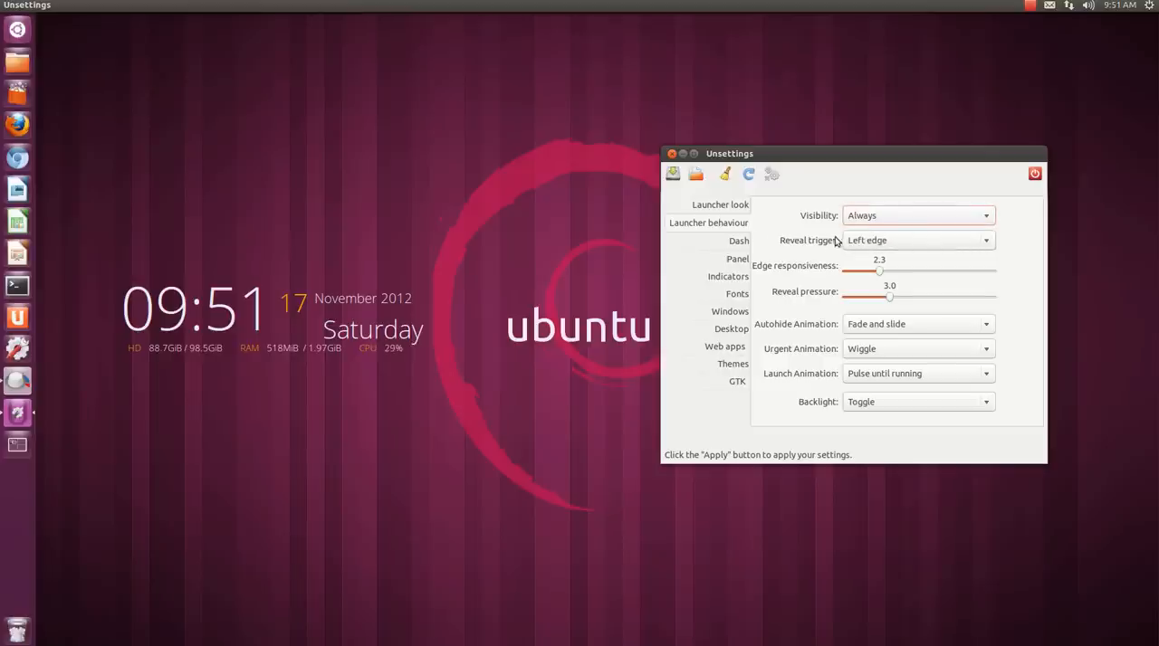
left_click(917, 240)
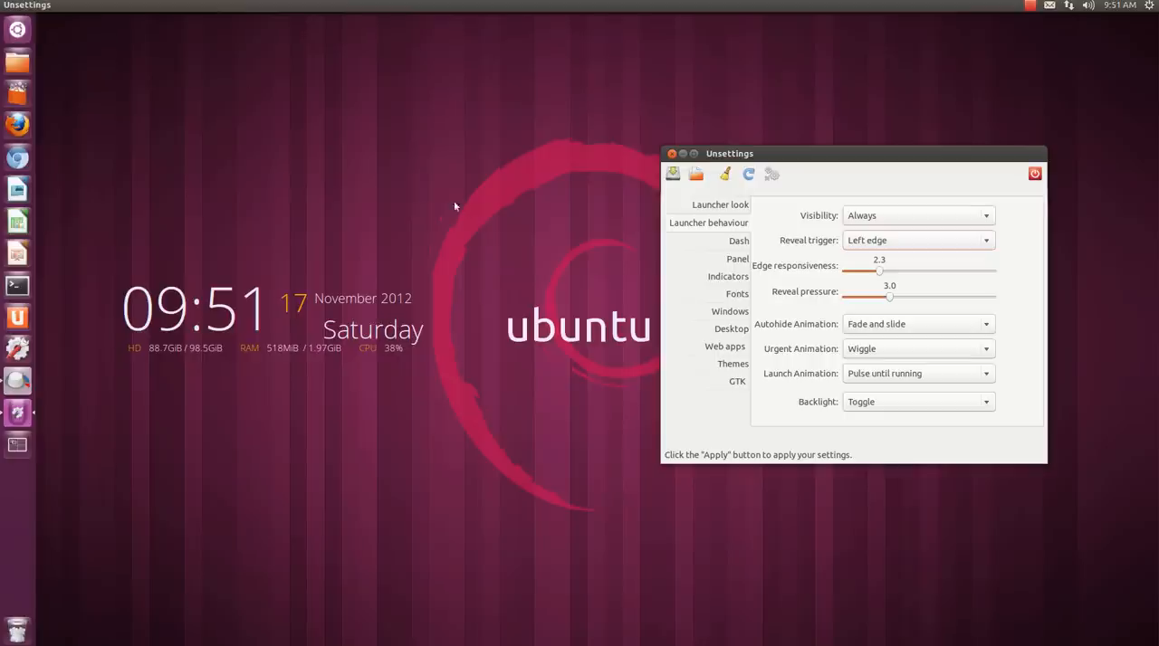
mouse_move(567, 240)
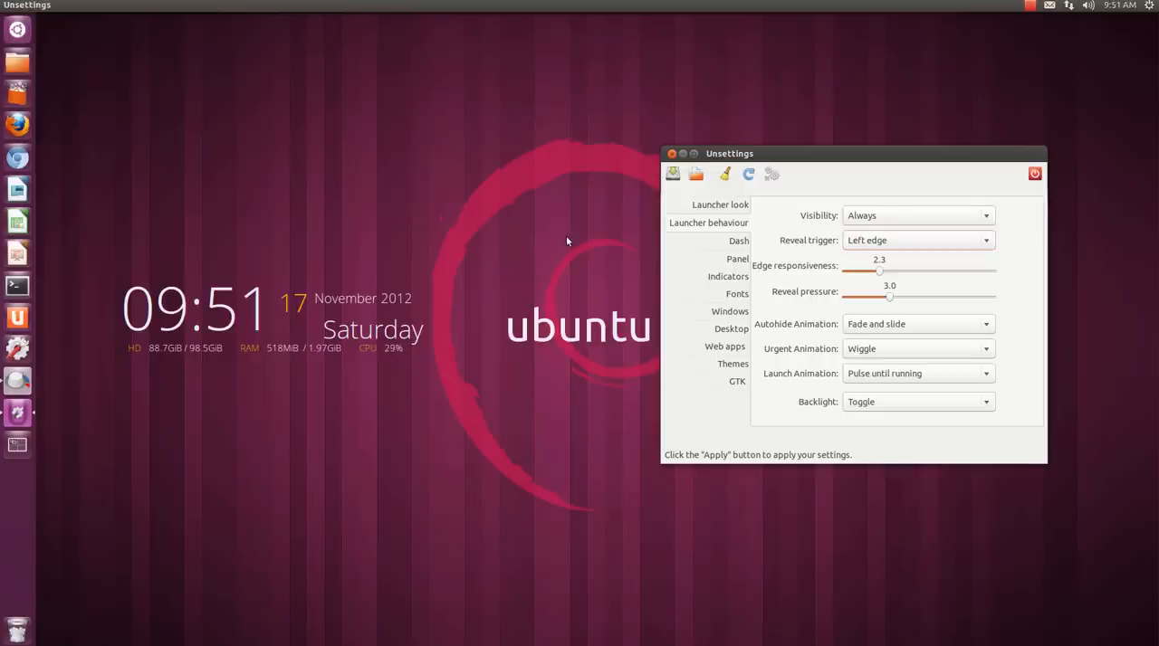
mouse_move(704, 281)
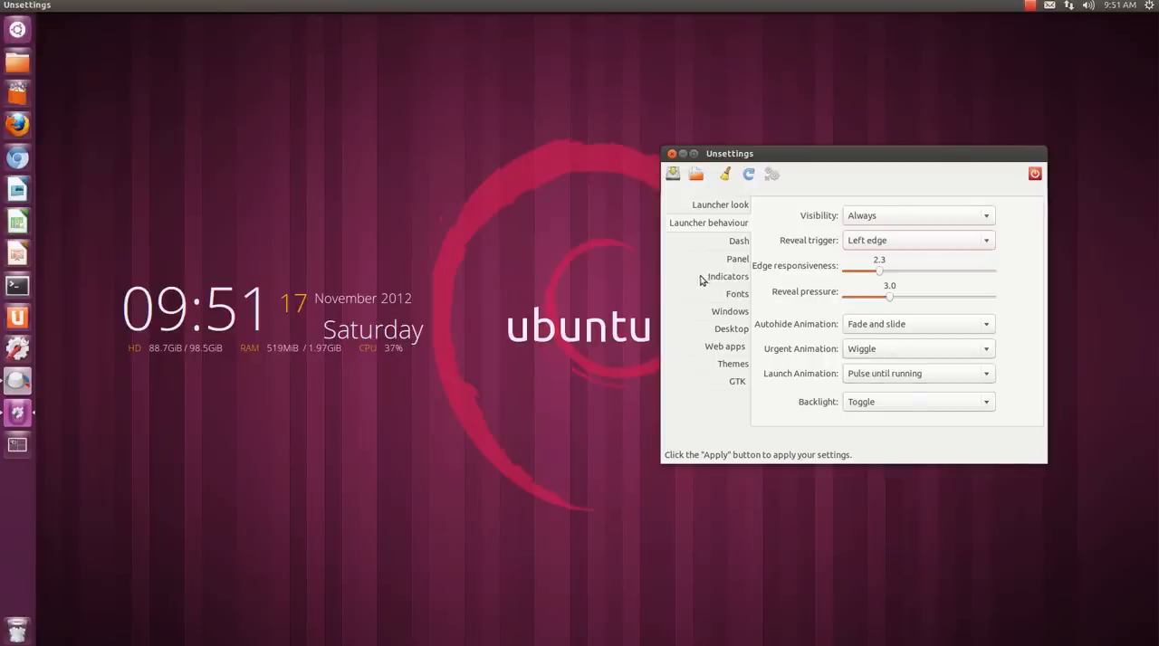
mouse_move(708, 180)
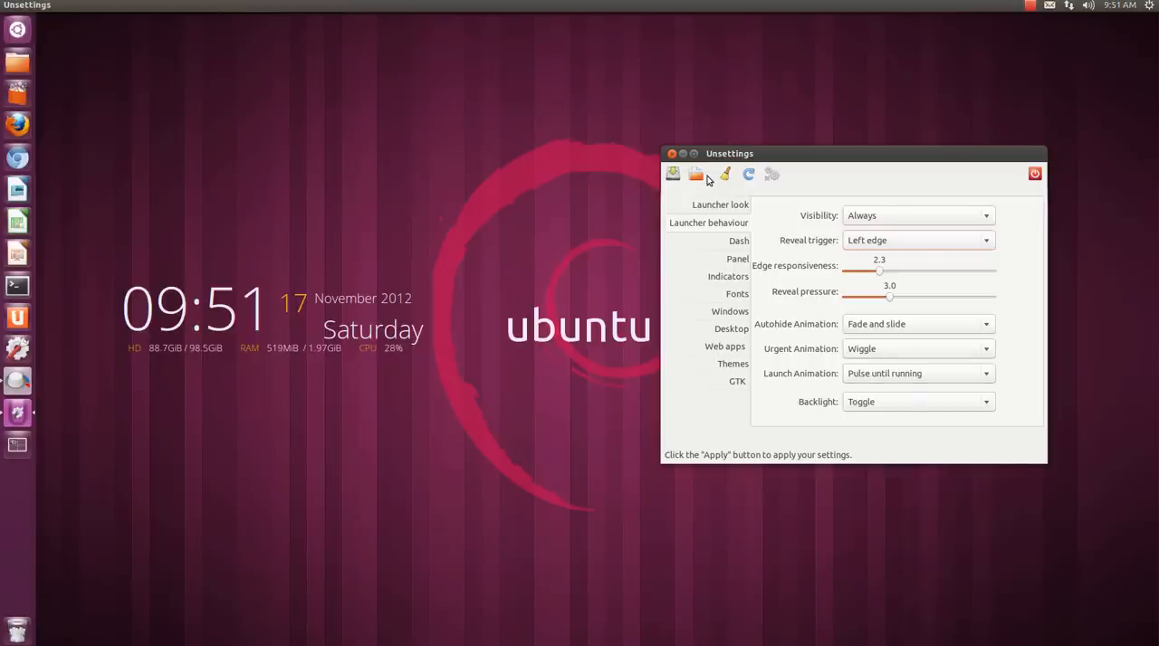
Review Dash settings, preview the Dash overlay, and keep the size at Automatic.
left_click(736, 240)
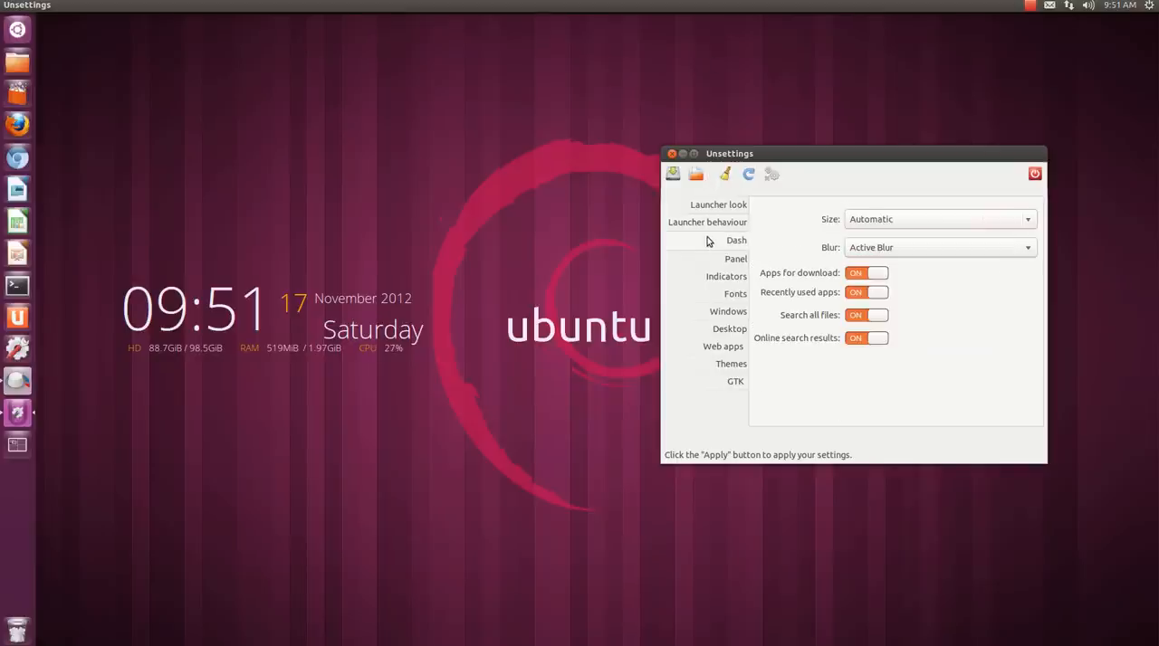
mouse_move(891, 218)
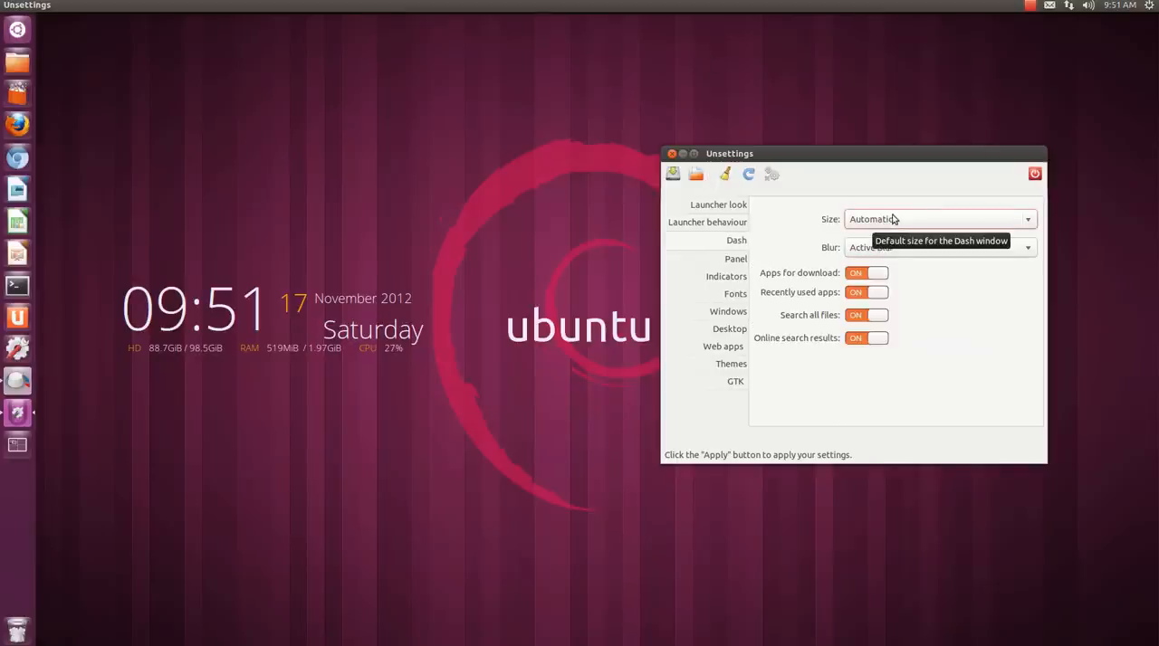
mouse_move(141, 201)
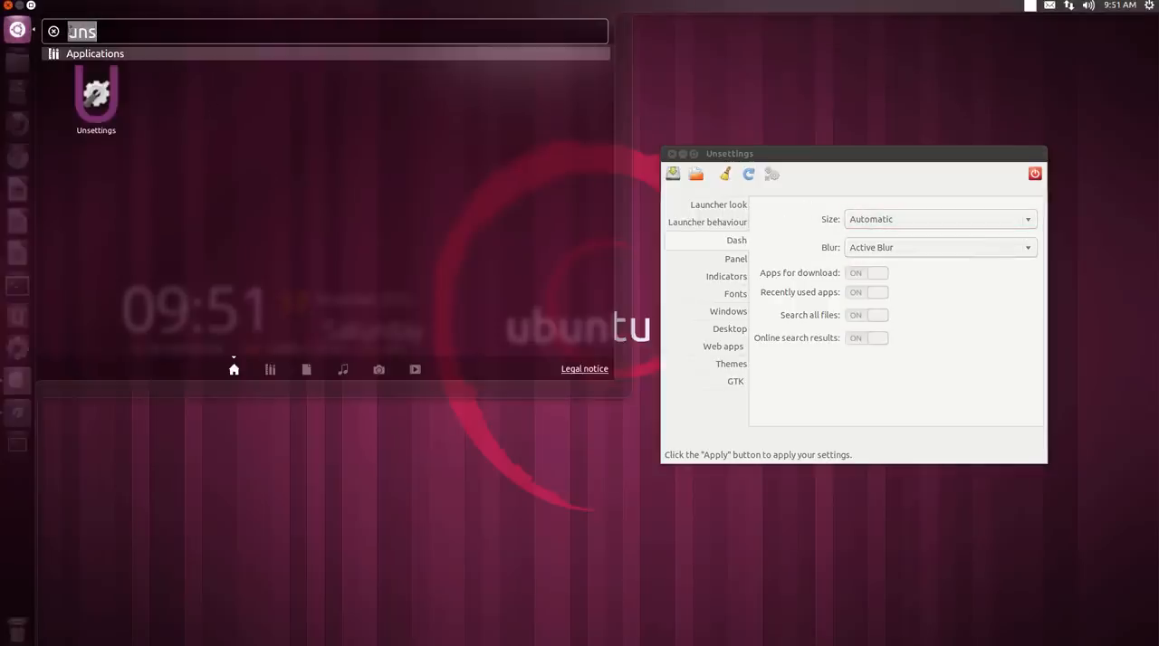
mouse_move(225, 291)
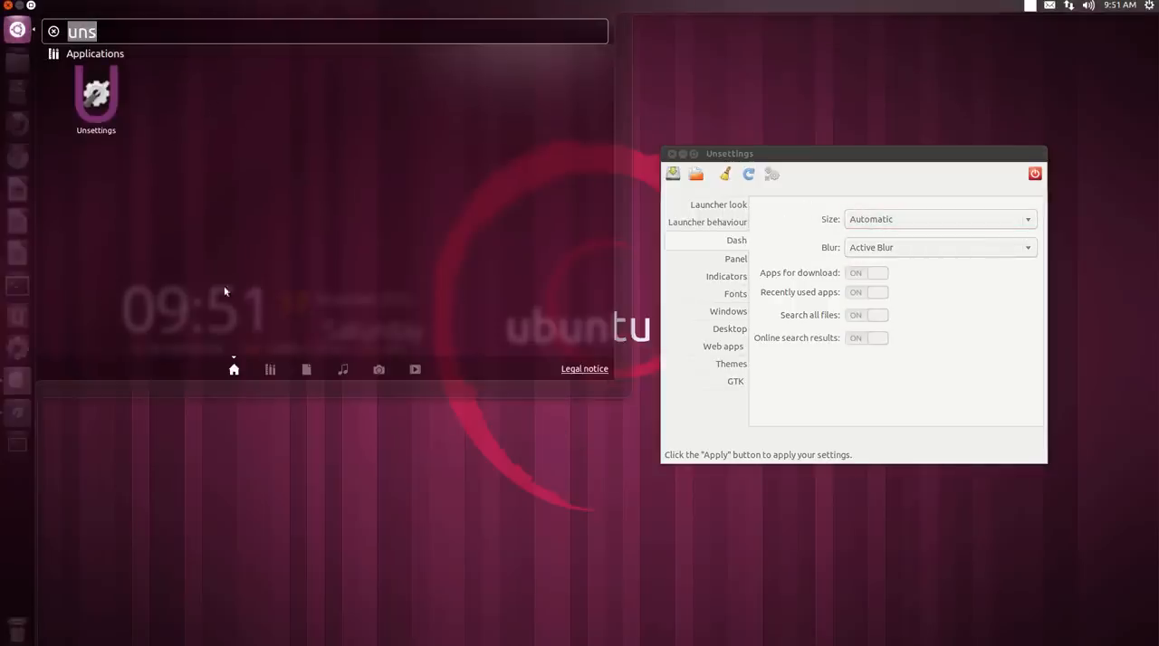
mouse_move(346, 212)
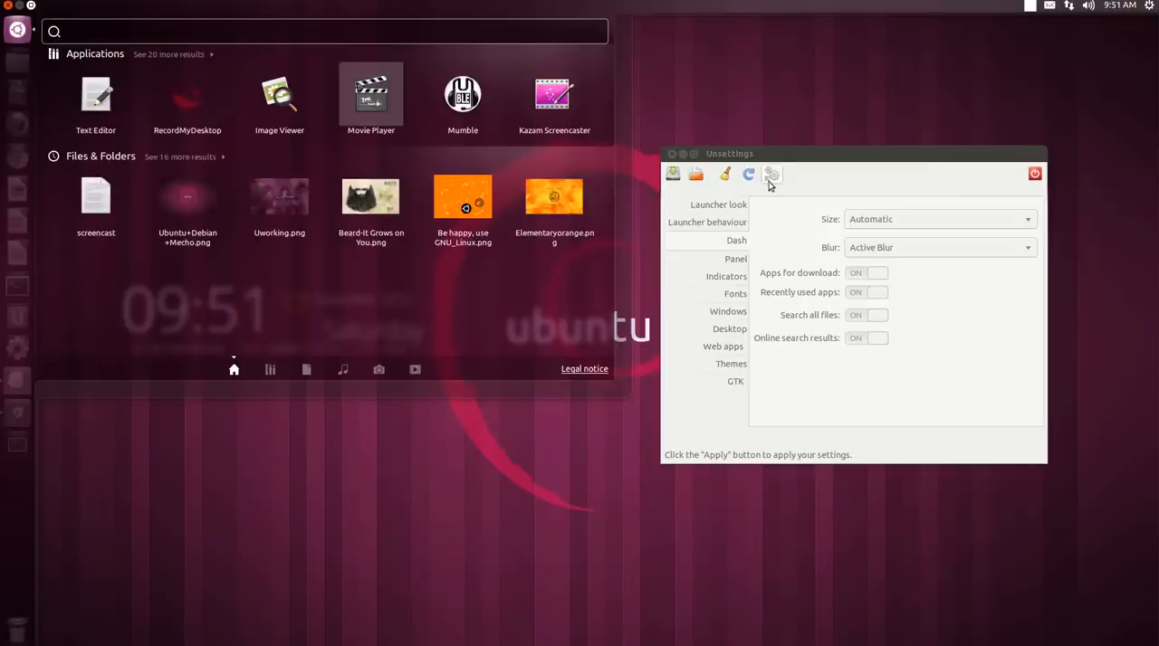
left_click(938, 219)
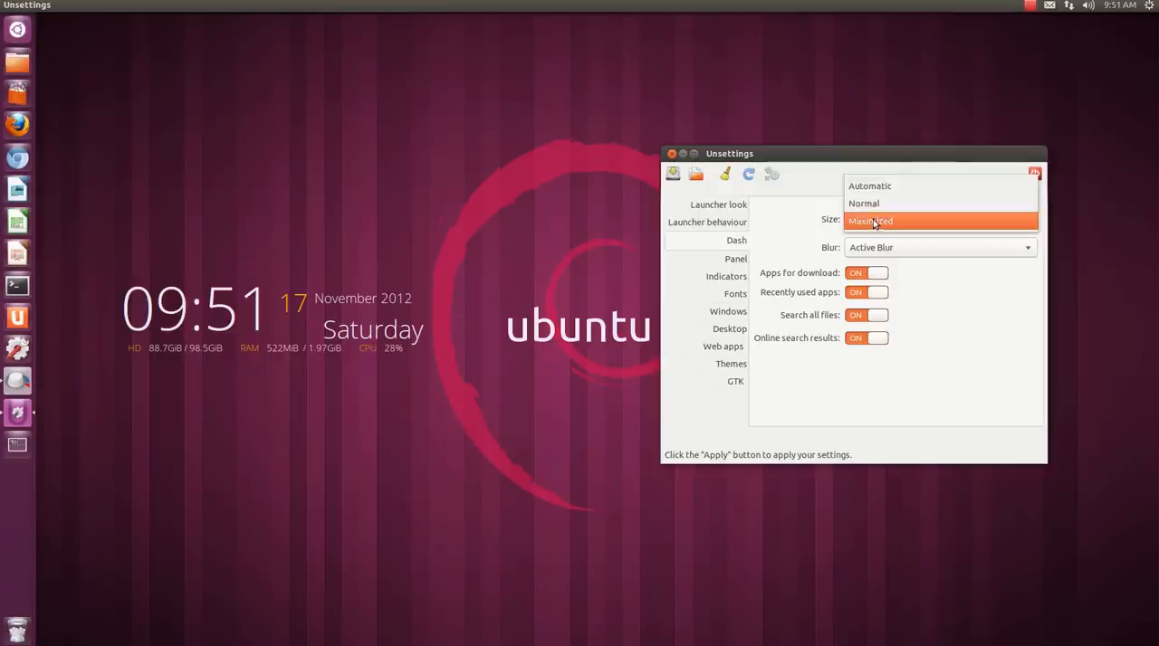
left_click(868, 185)
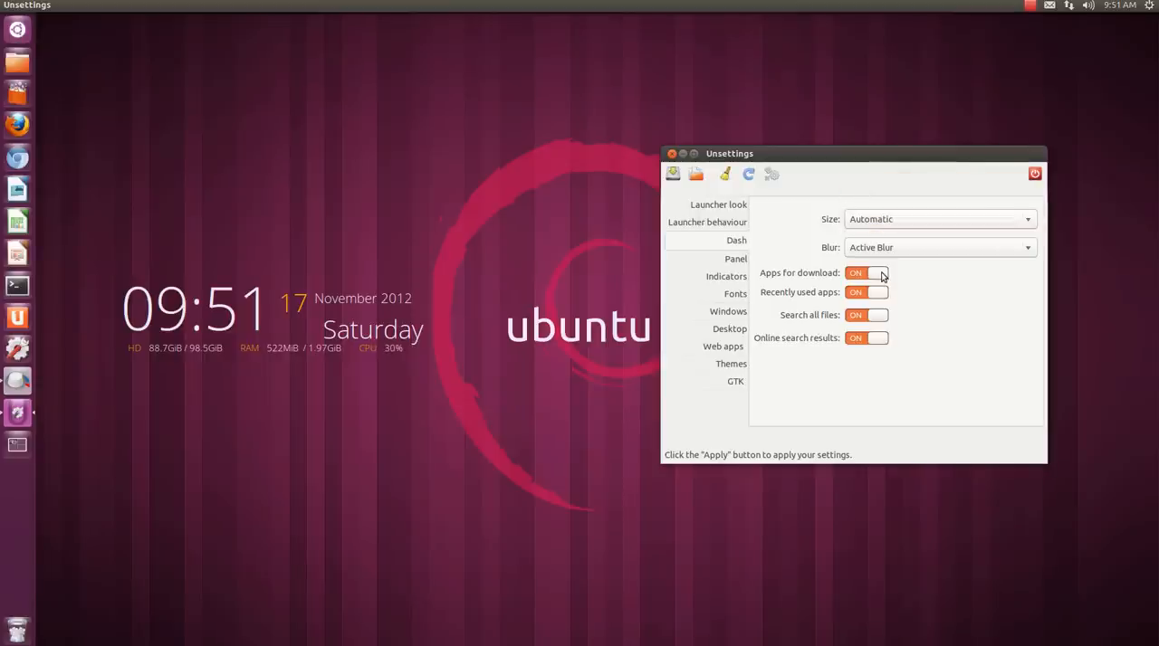
left_click(17, 29)
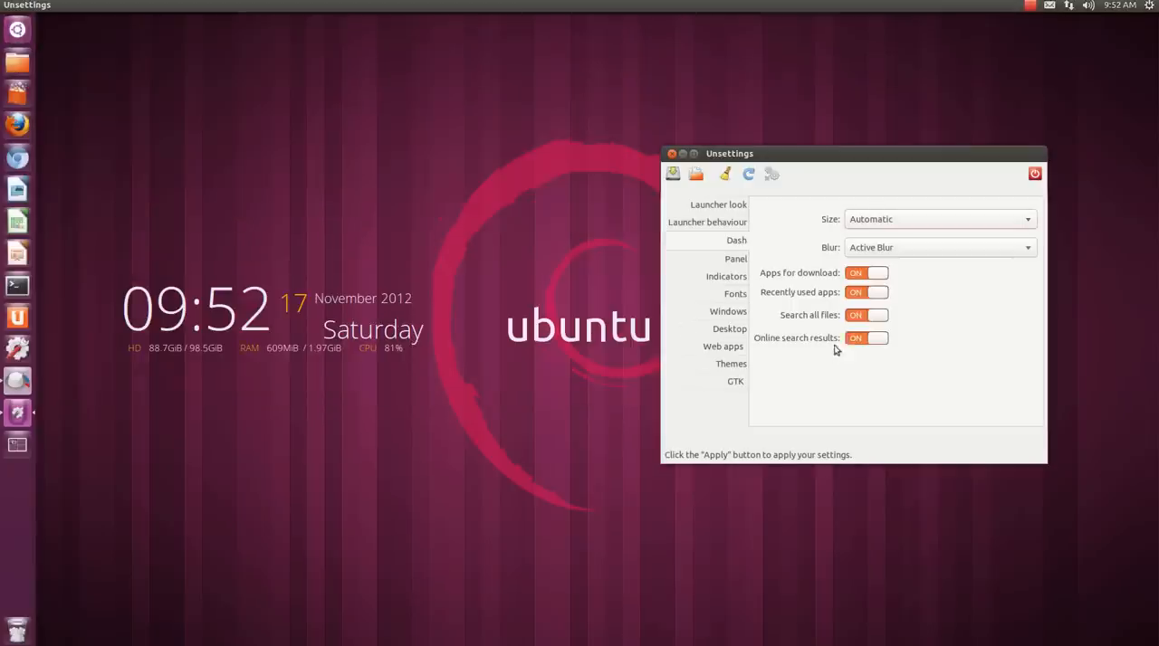
Turn off Apps for download in the Dash settings, apply, and show the Panel page.
left_click(865, 273)
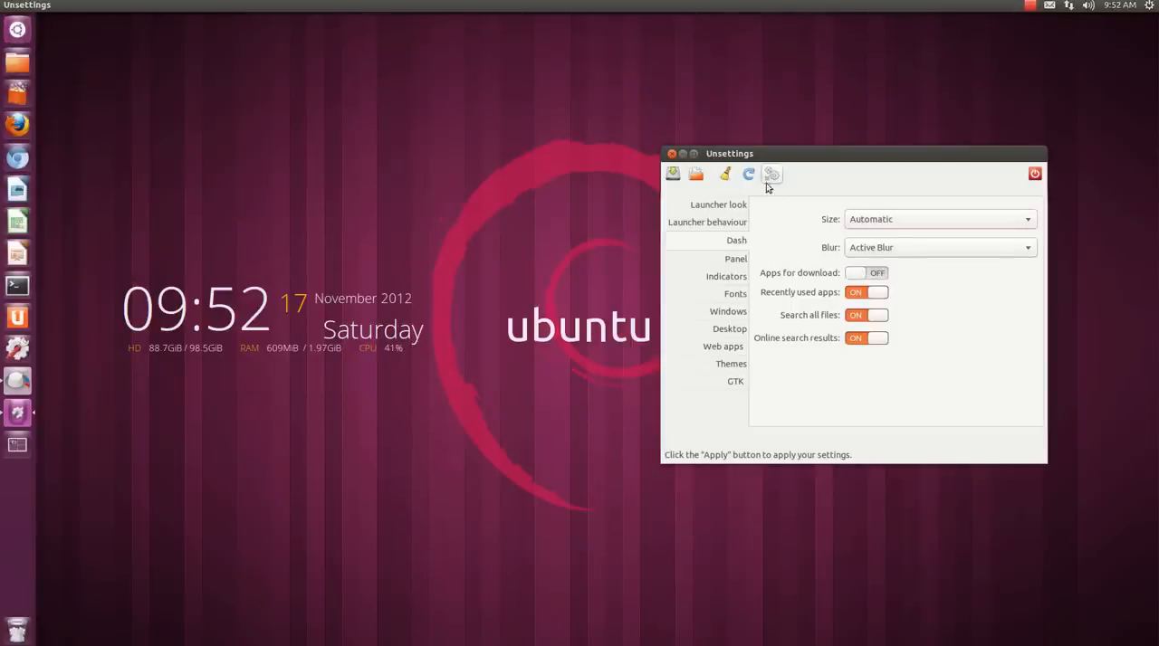
mouse_move(806, 169)
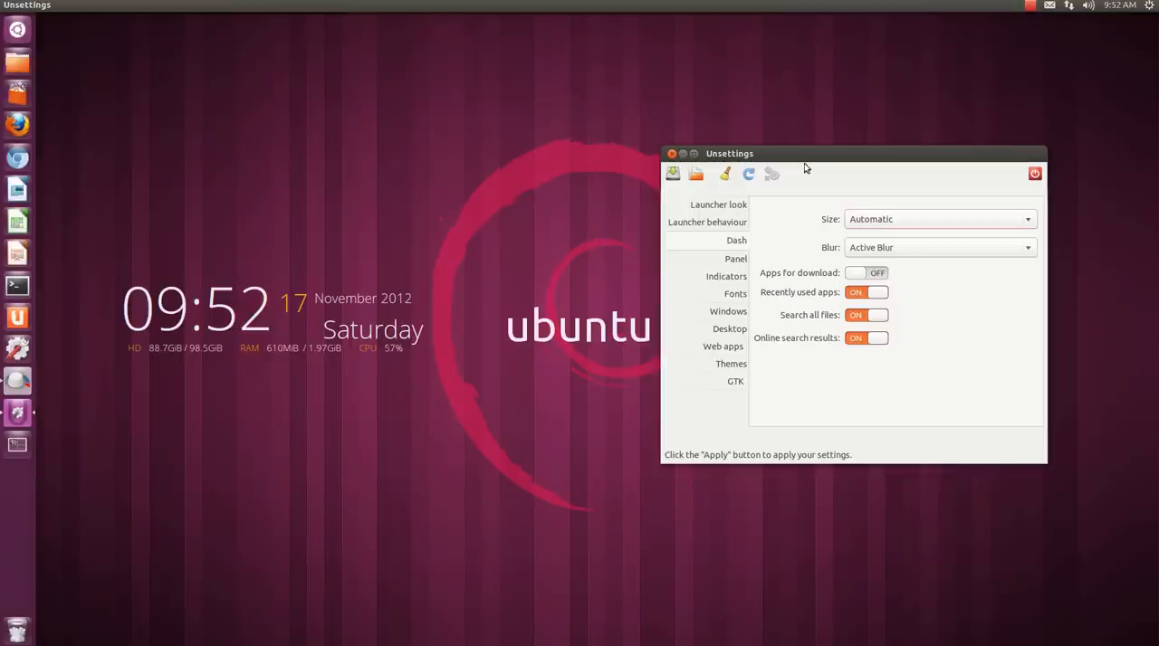
left_click(771, 174)
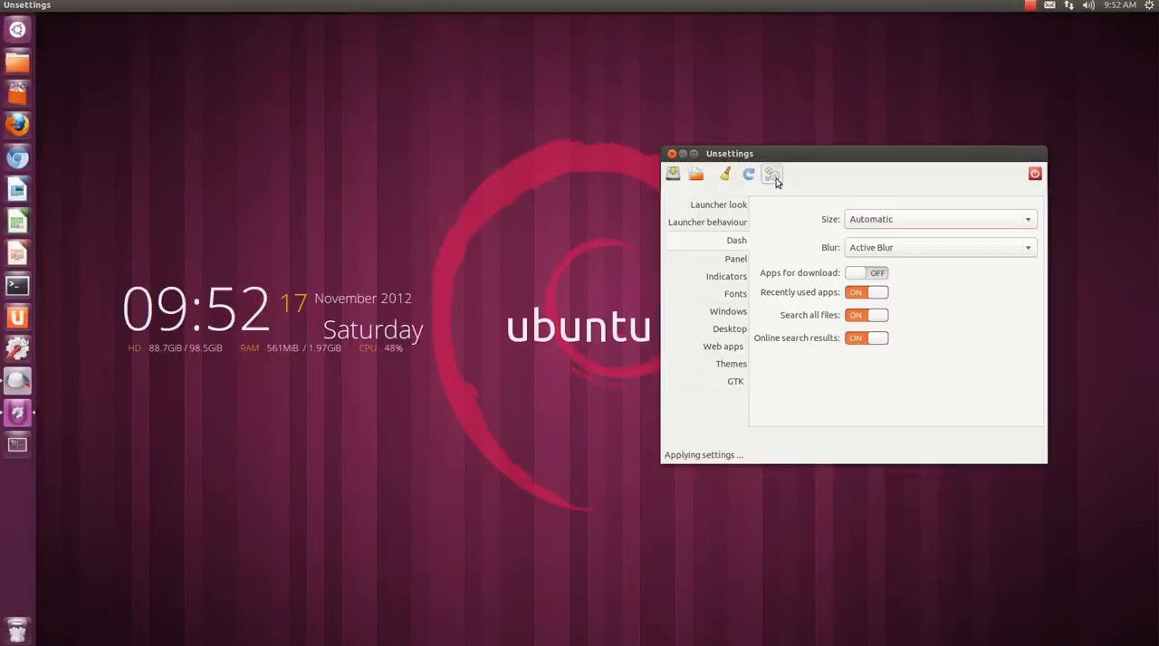
mouse_move(704, 312)
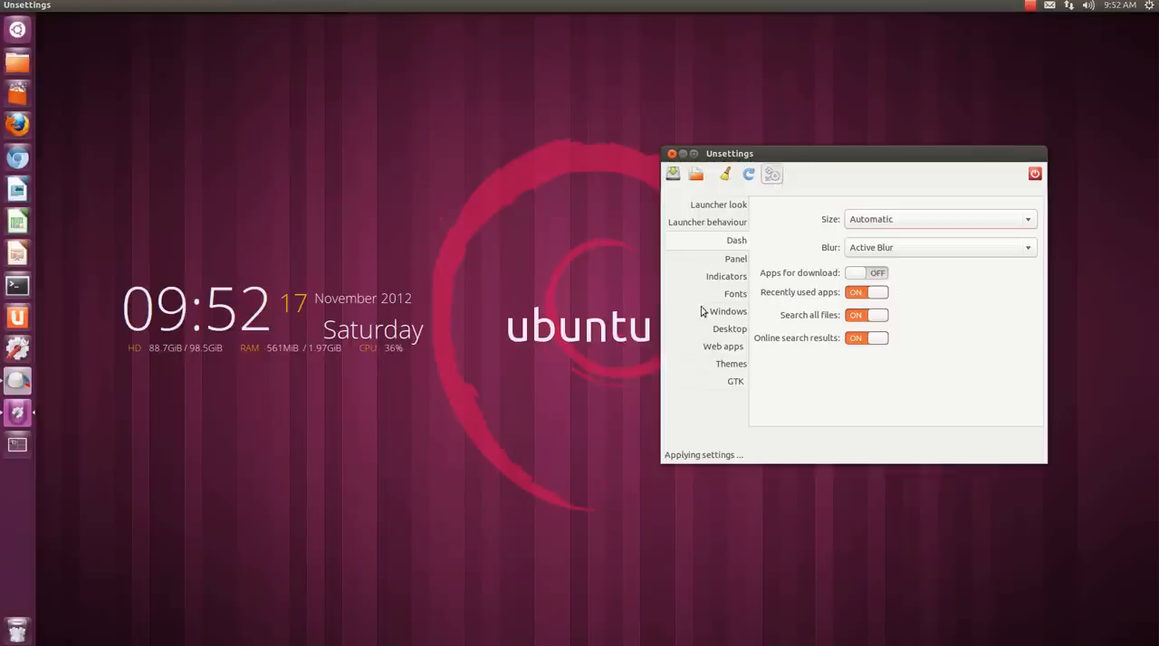
left_click(735, 258)
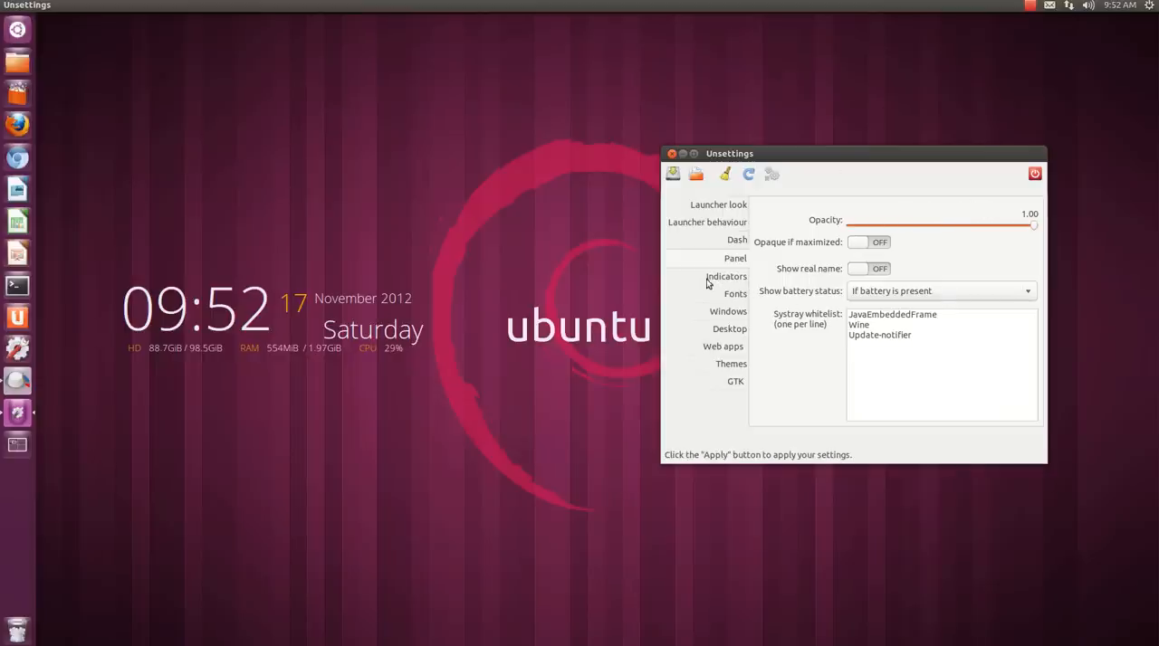
mouse_move(939, 296)
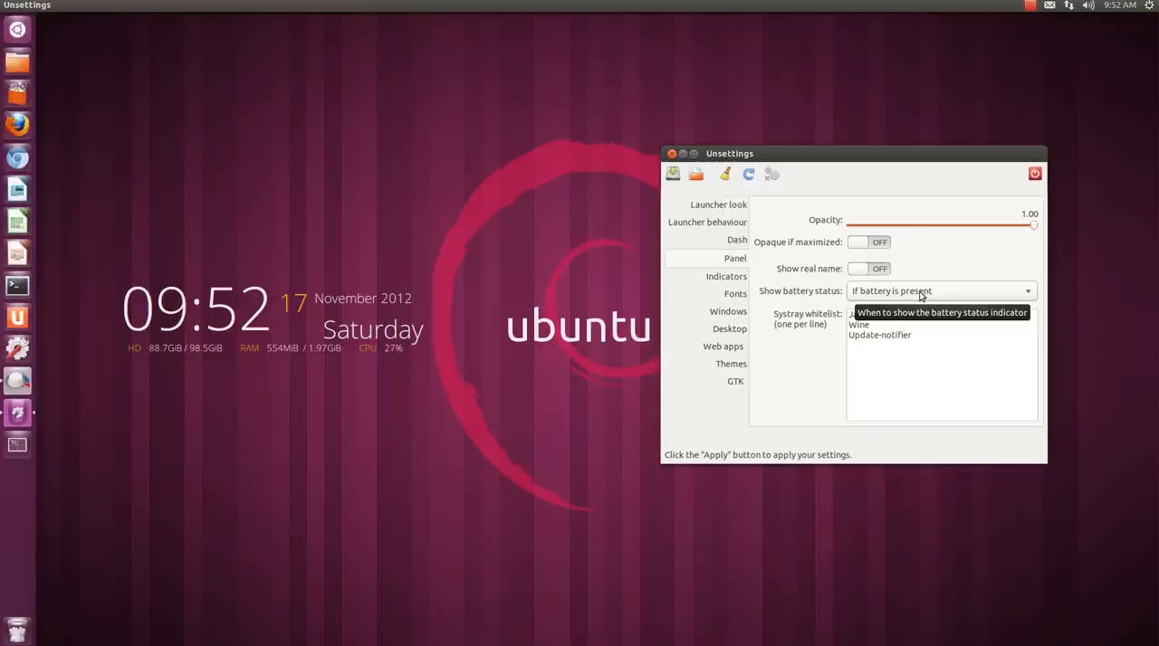
Browse the Indicators and Fonts pages, ending on the Windows settings.
left_click(725, 276)
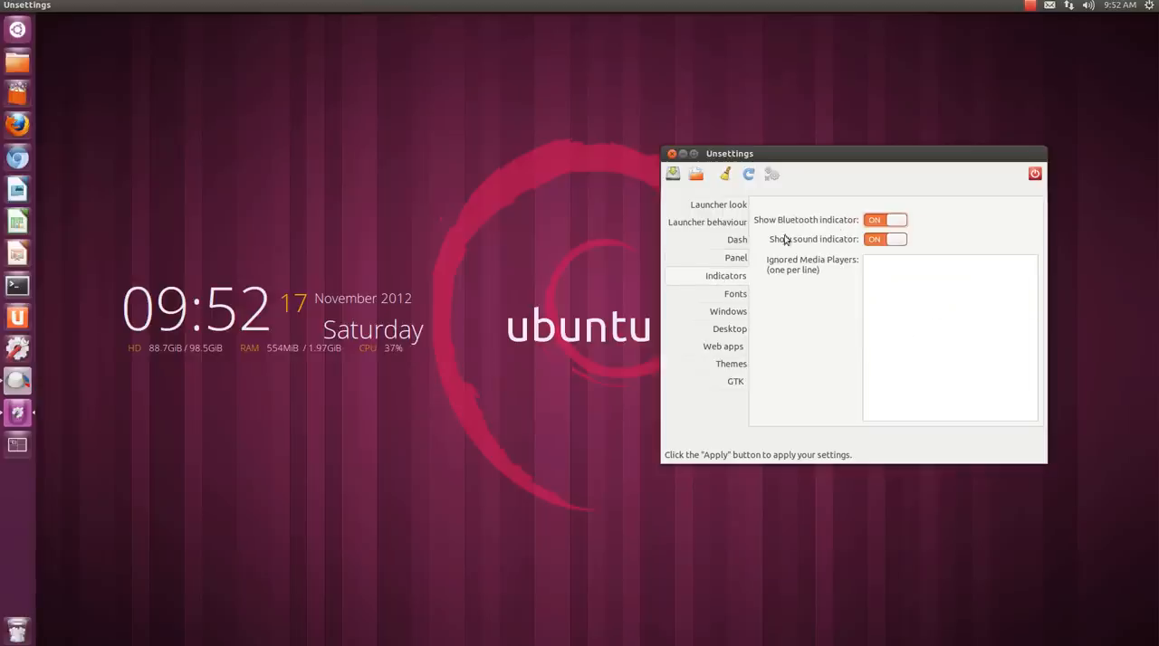
mouse_move(720, 294)
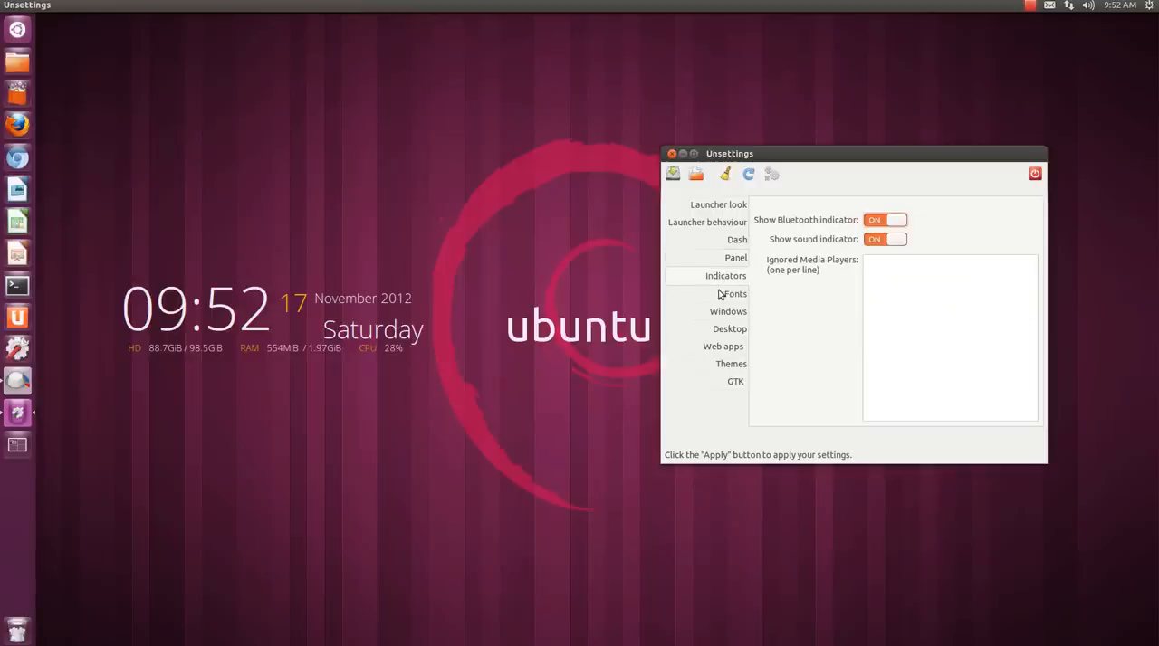
left_click(733, 293)
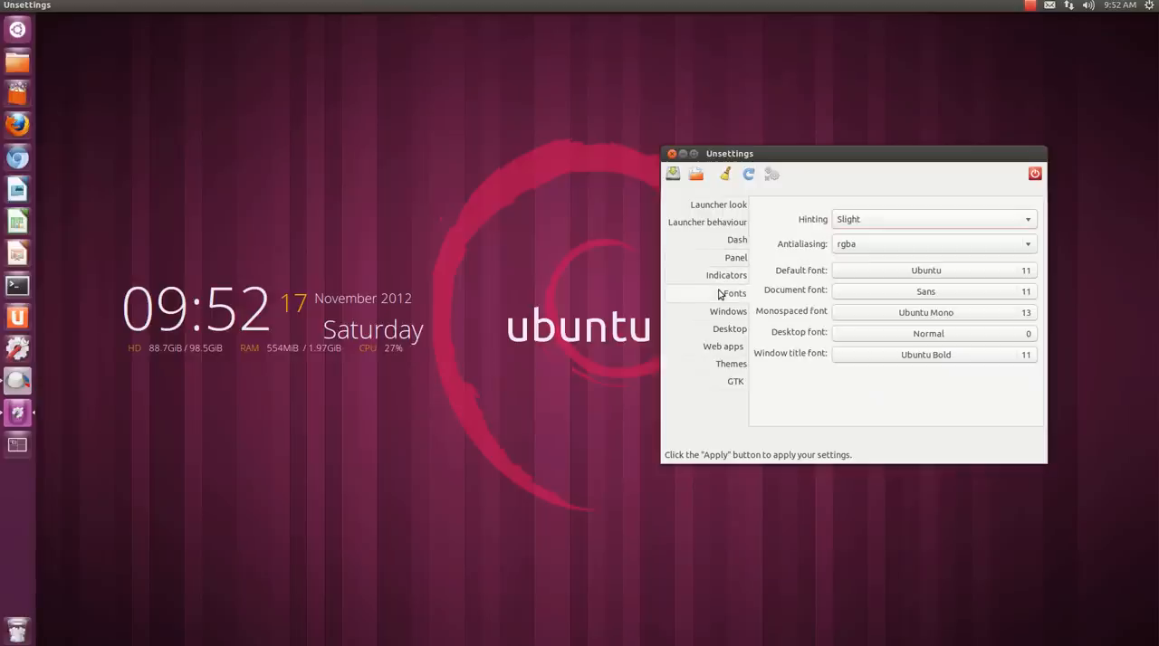
left_click(727, 310)
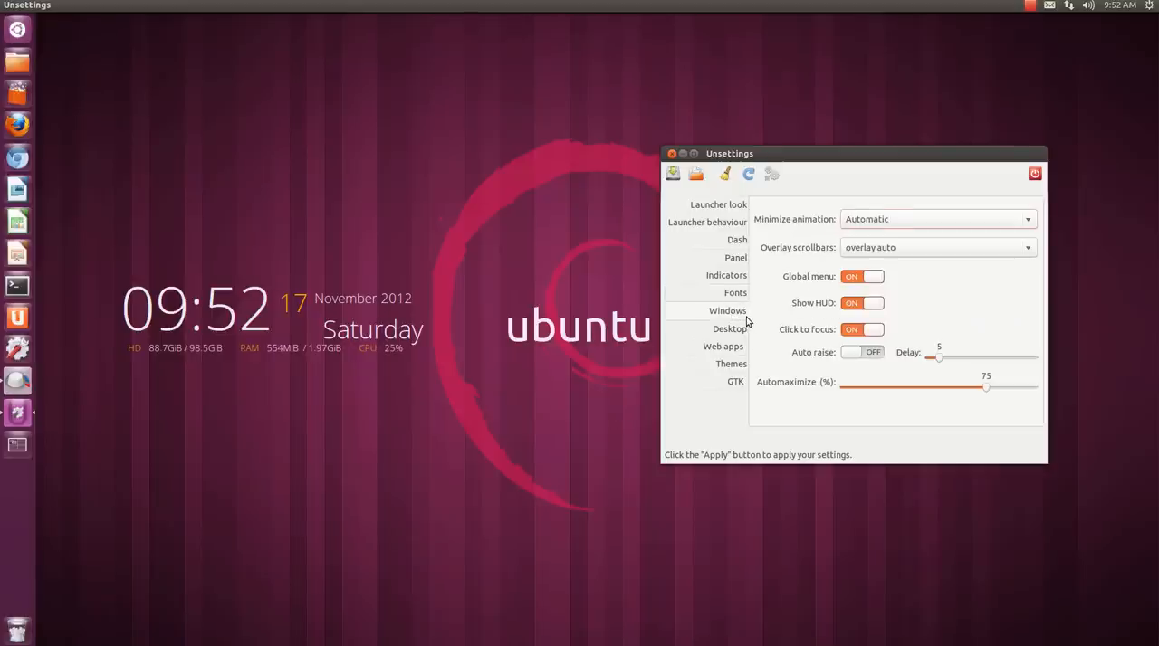
mouse_move(827, 305)
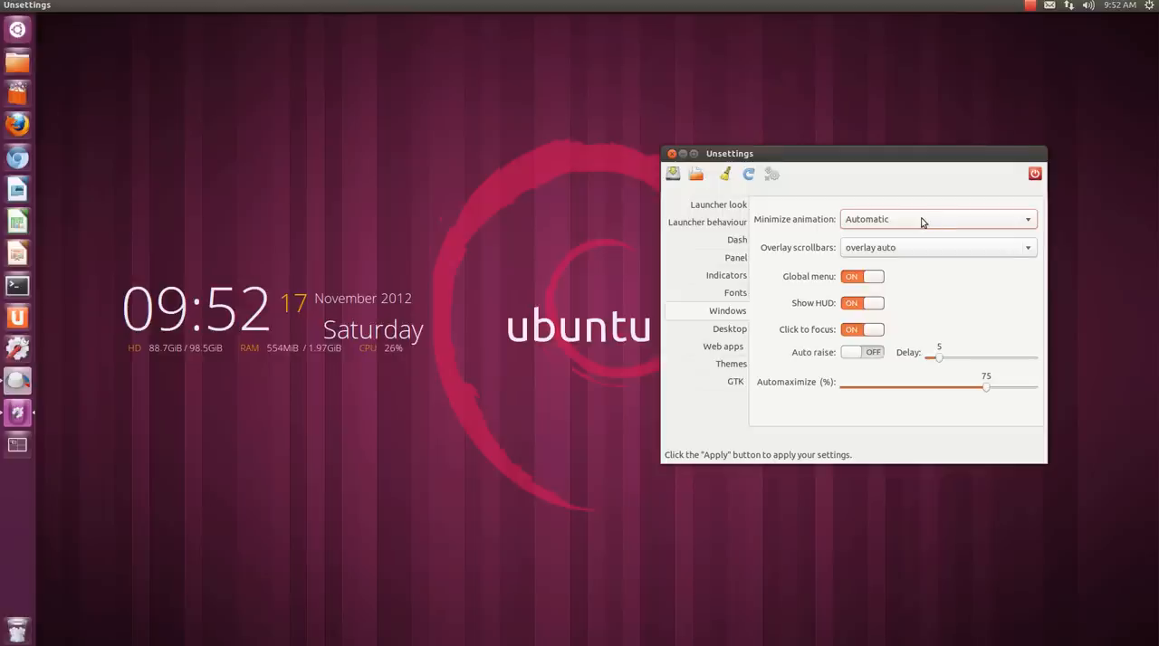
mouse_move(690, 166)
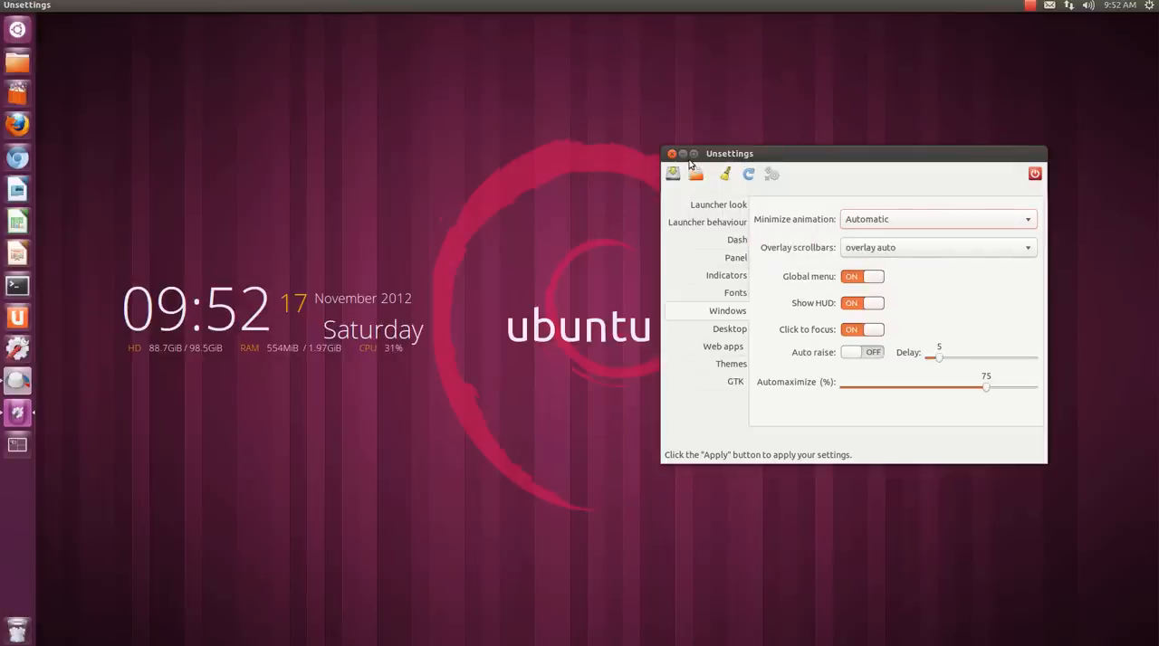
Preview minimizing, then set the minimize animation to Force fast animation and apply.
left_click(672, 153)
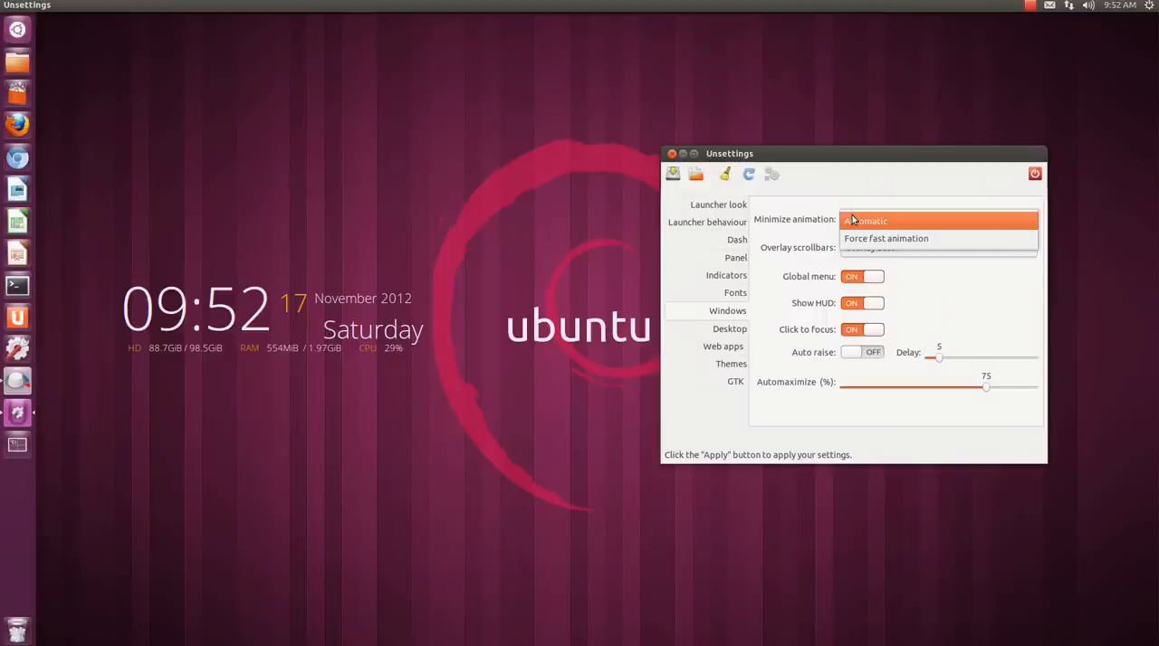
left_click(885, 238)
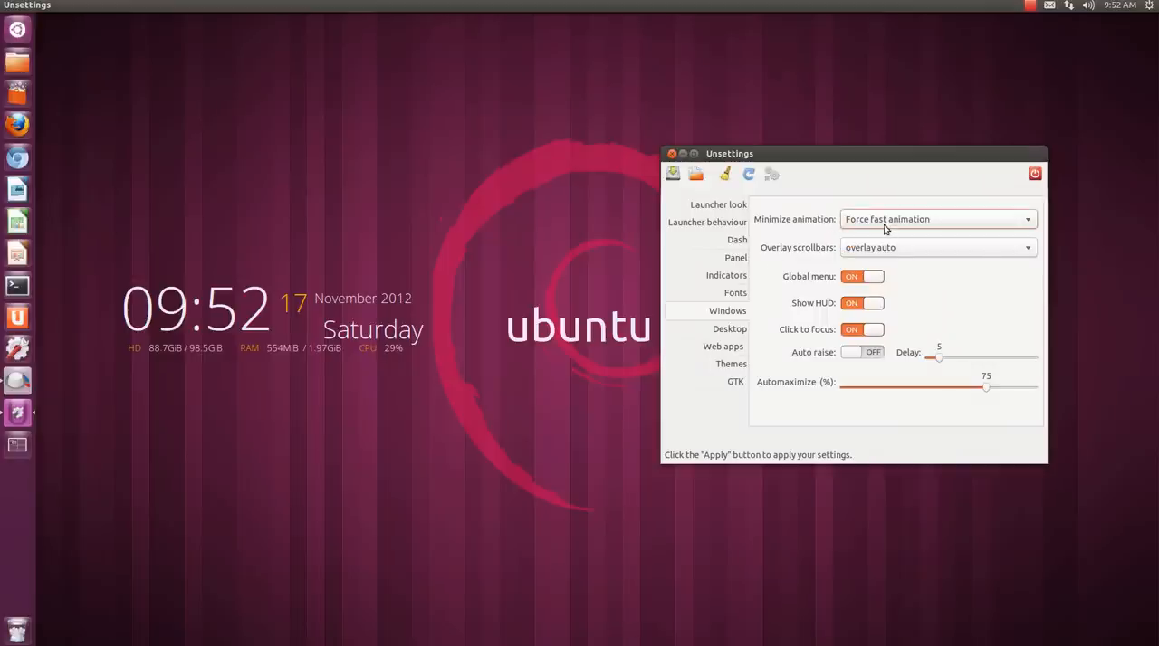
left_click(771, 173)
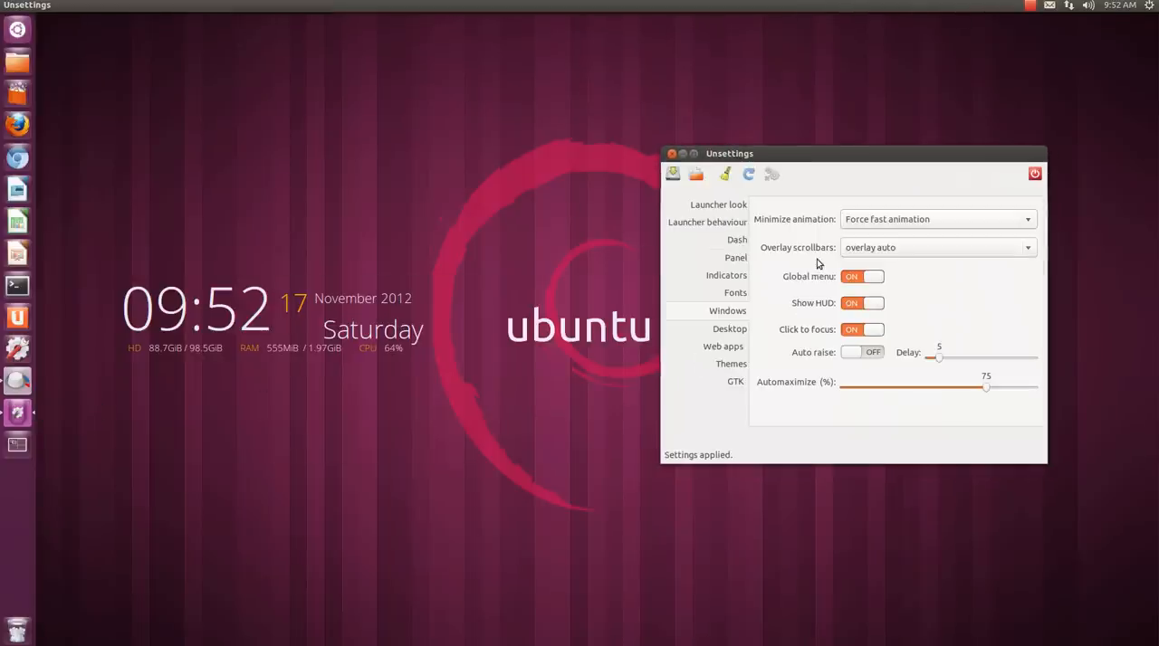
mouse_move(1041, 369)
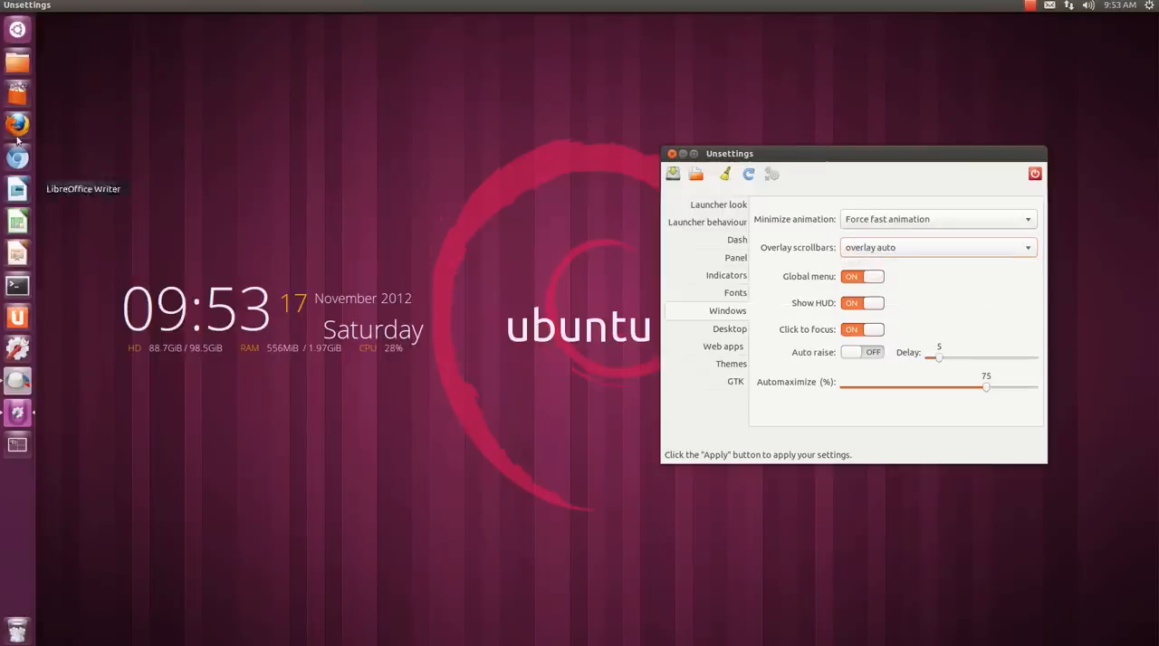
mouse_move(645, 218)
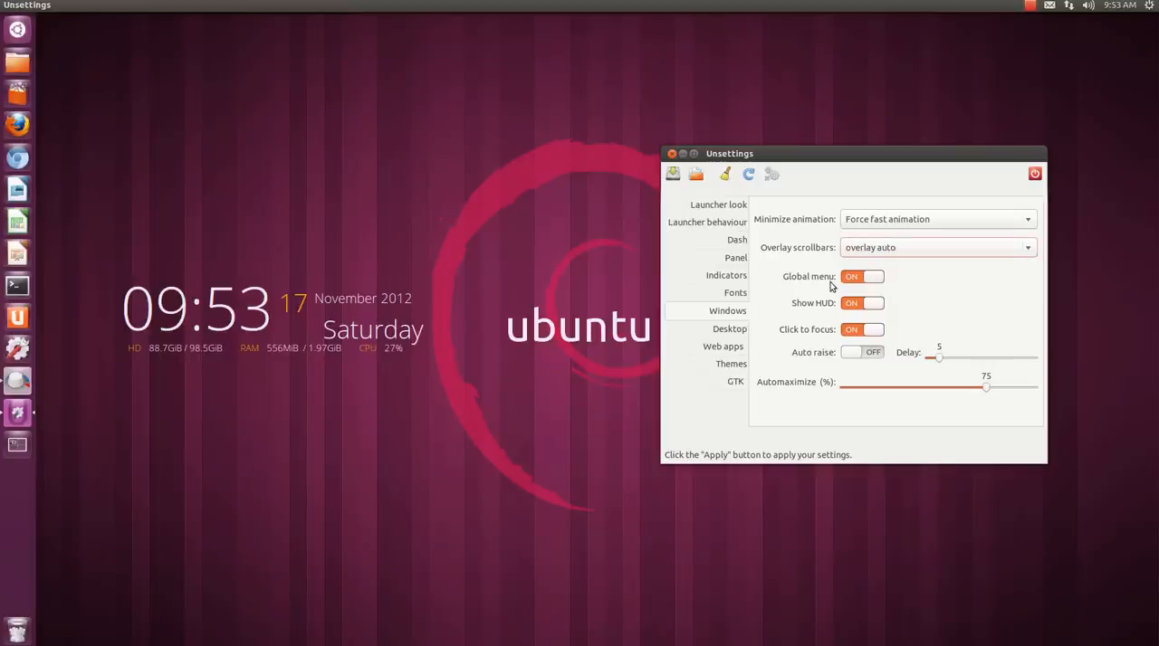
mouse_move(826, 312)
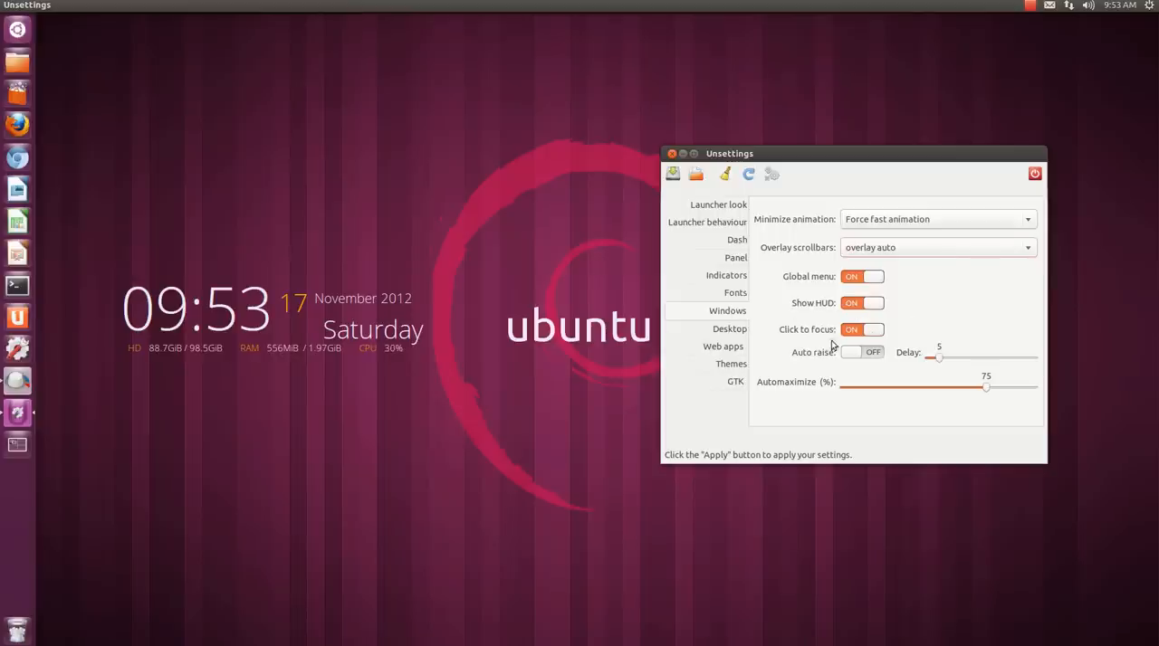
Glance at the Desktop page, then show the Web apps settings with Amazon pre-authorized.
left_click(728, 327)
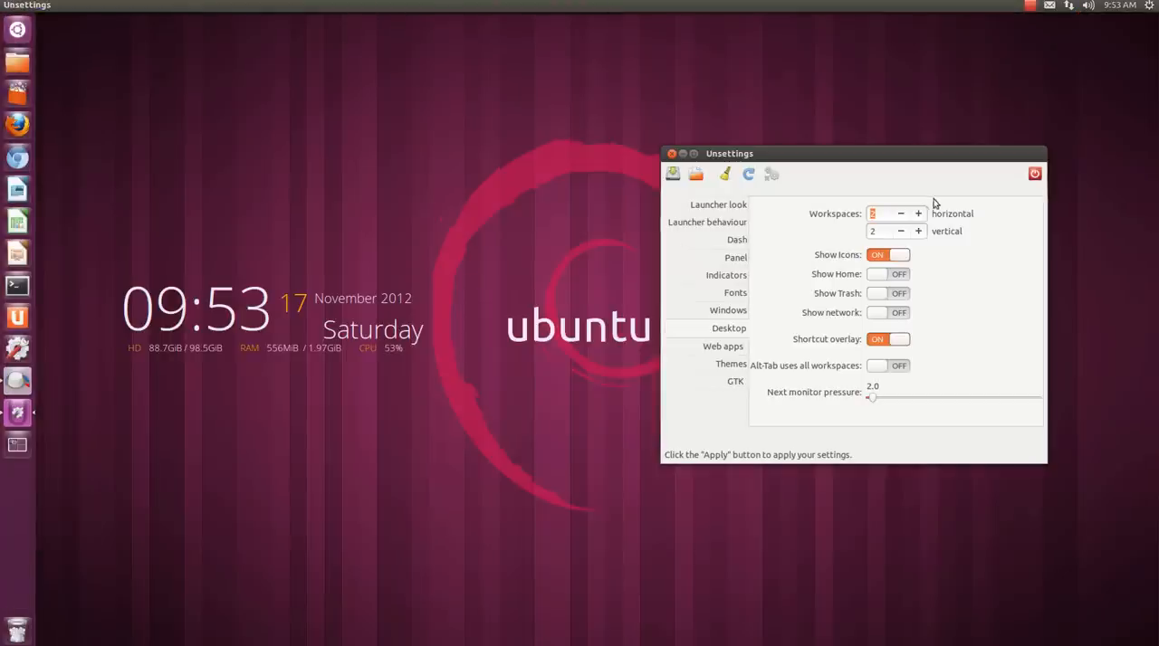
mouse_move(63, 387)
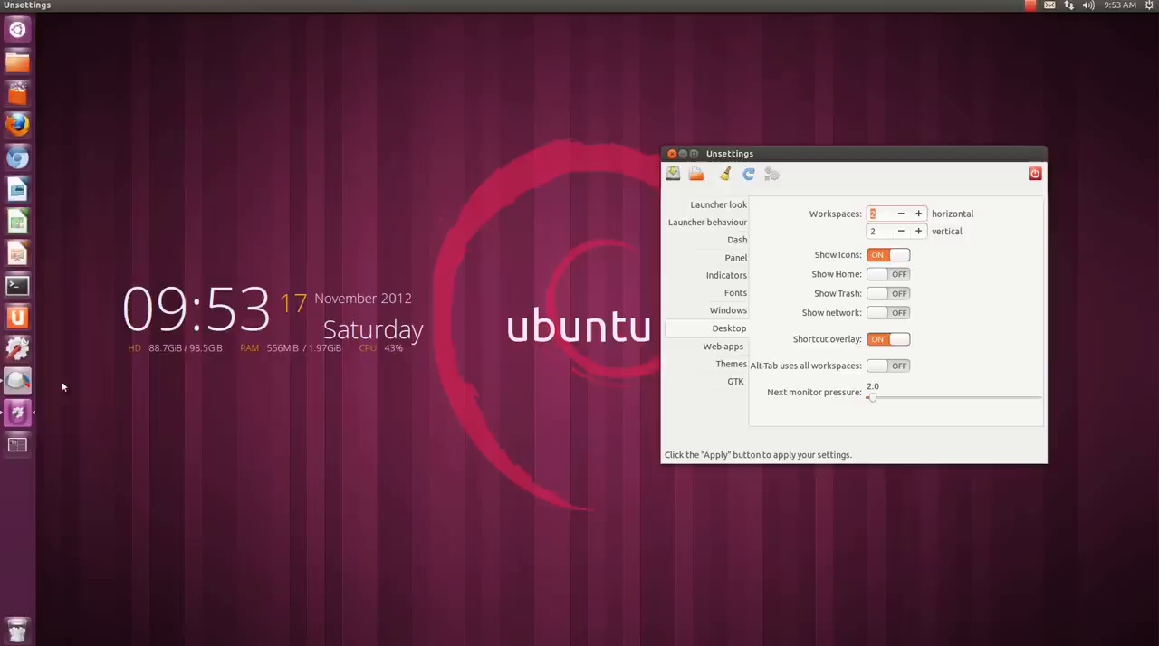
mouse_move(70, 434)
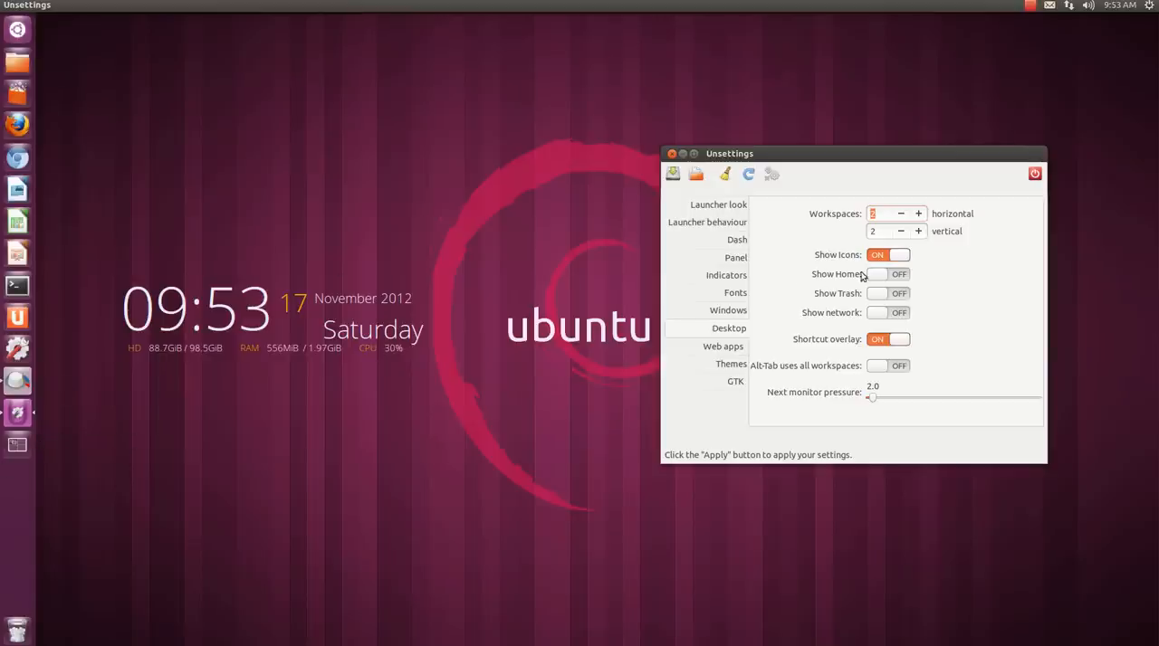
mouse_move(860, 312)
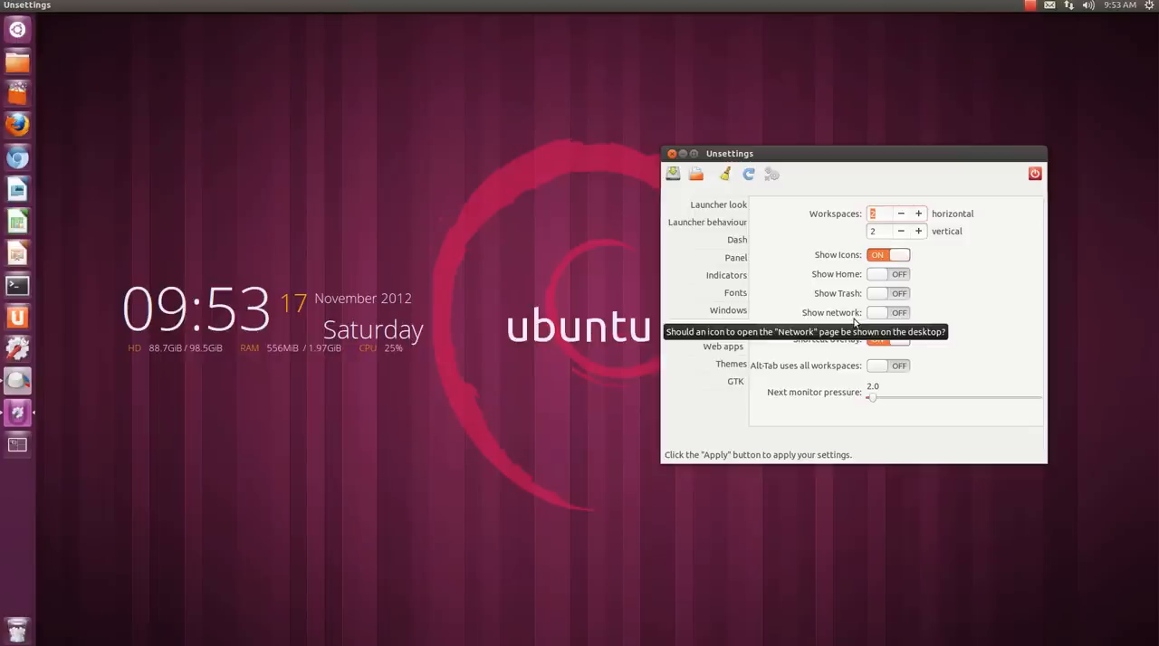
mouse_move(733, 356)
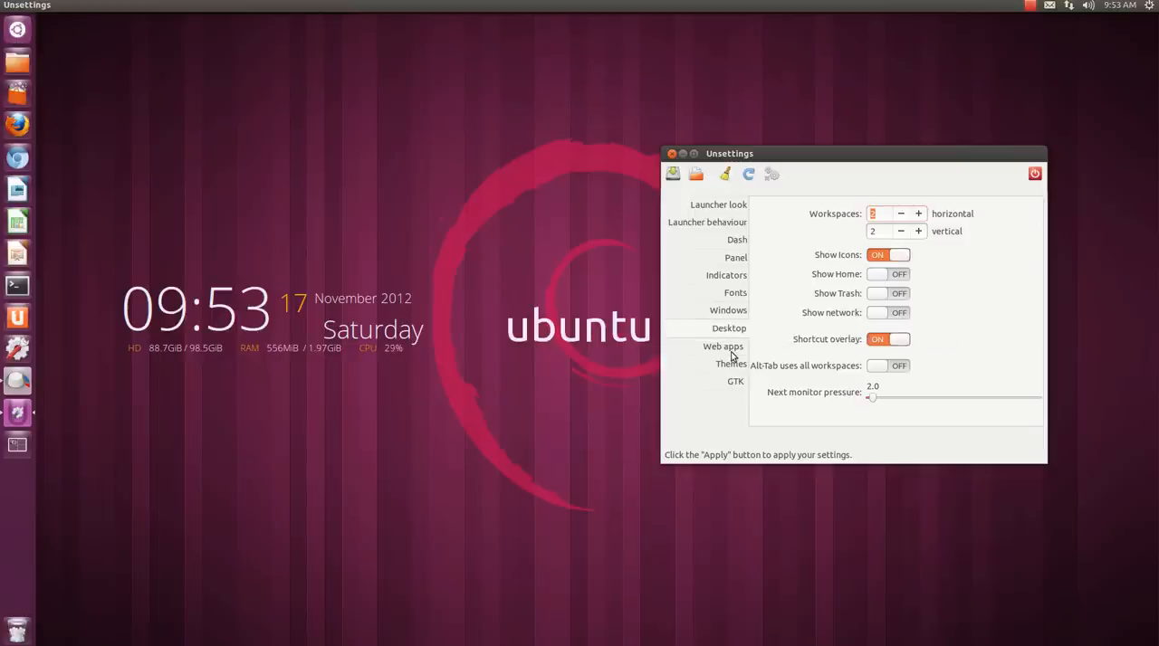
left_click(722, 346)
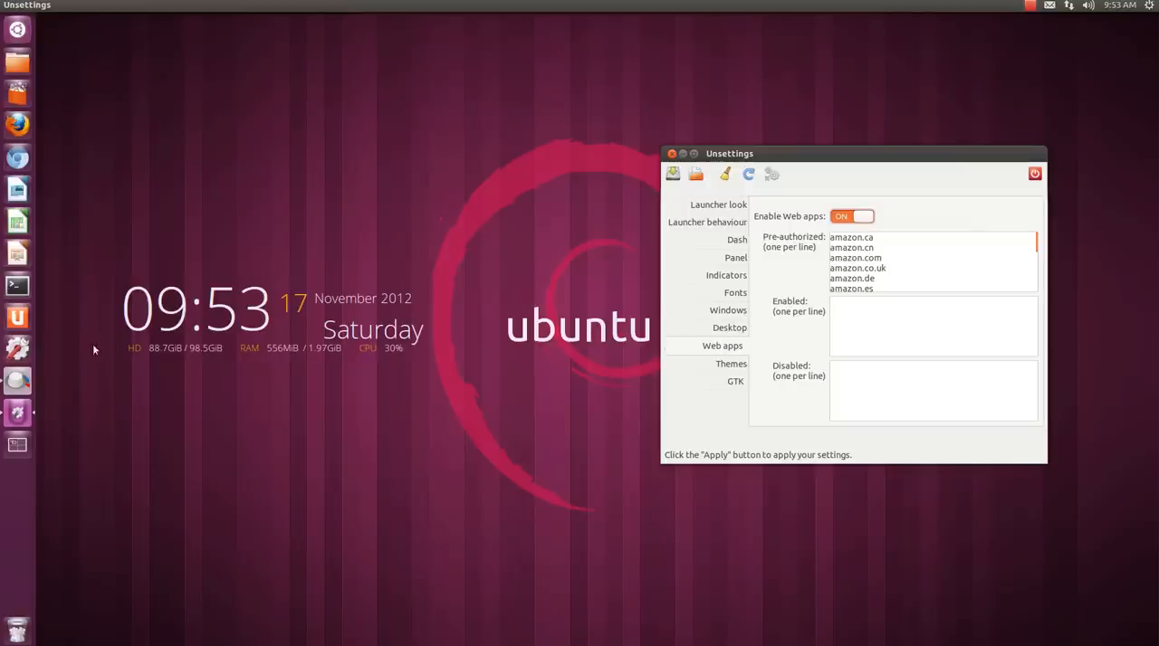
mouse_move(17, 317)
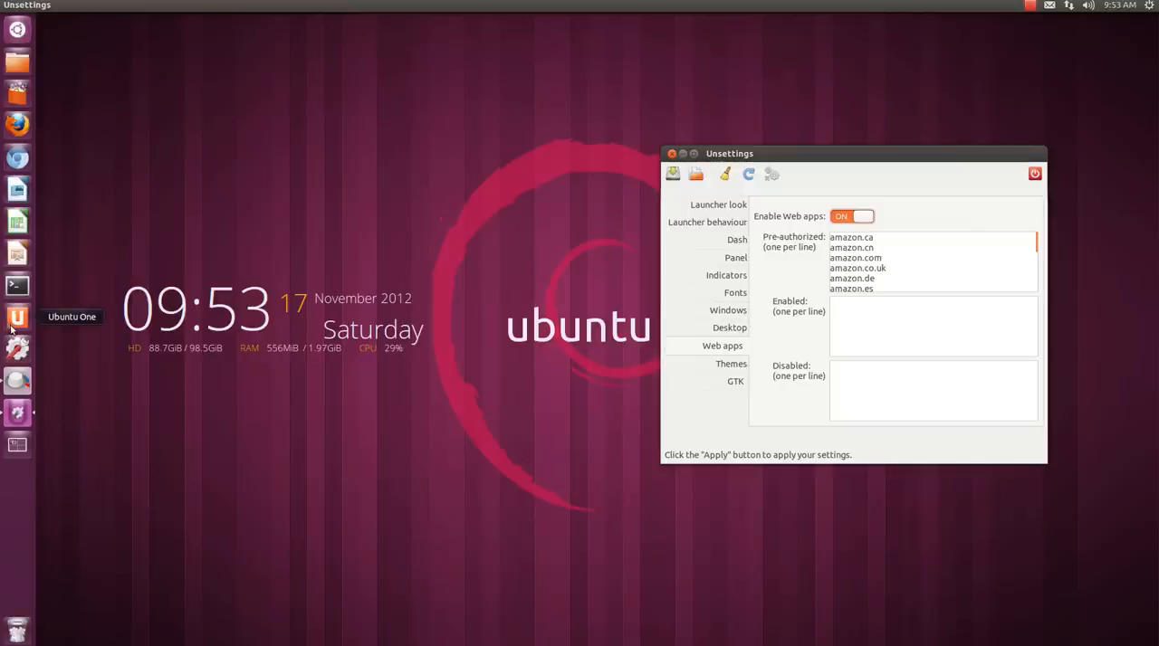
mouse_move(17, 125)
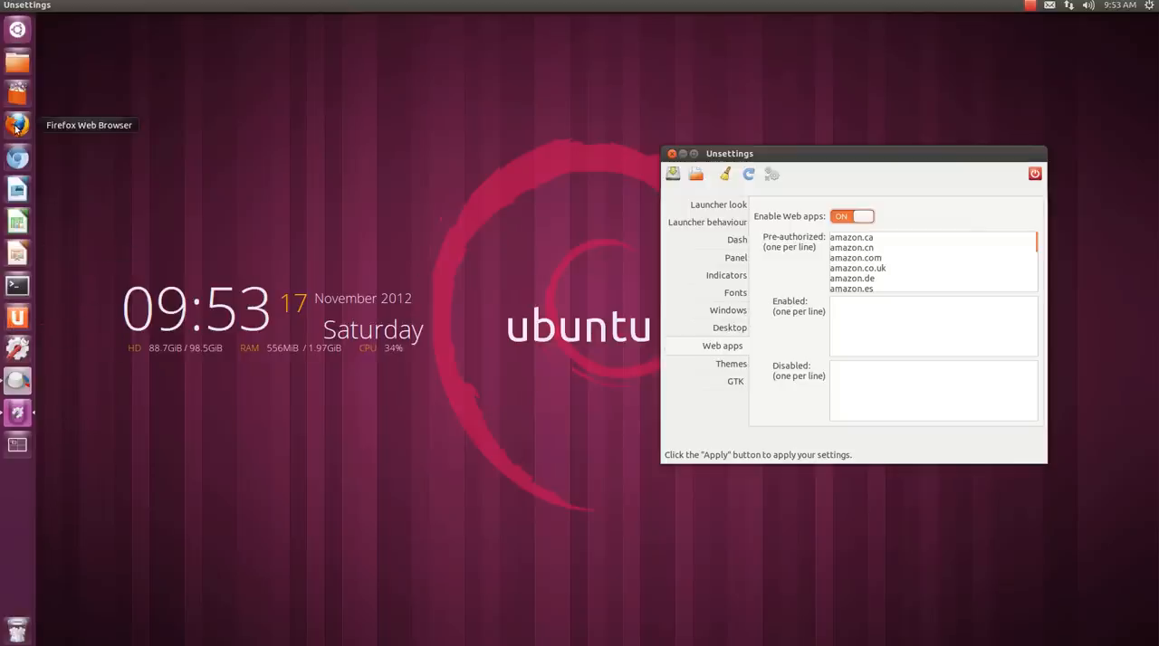
Install omgubuntu.co.uk as a web app from Firefox and open its launcher options.
left_click(17, 125)
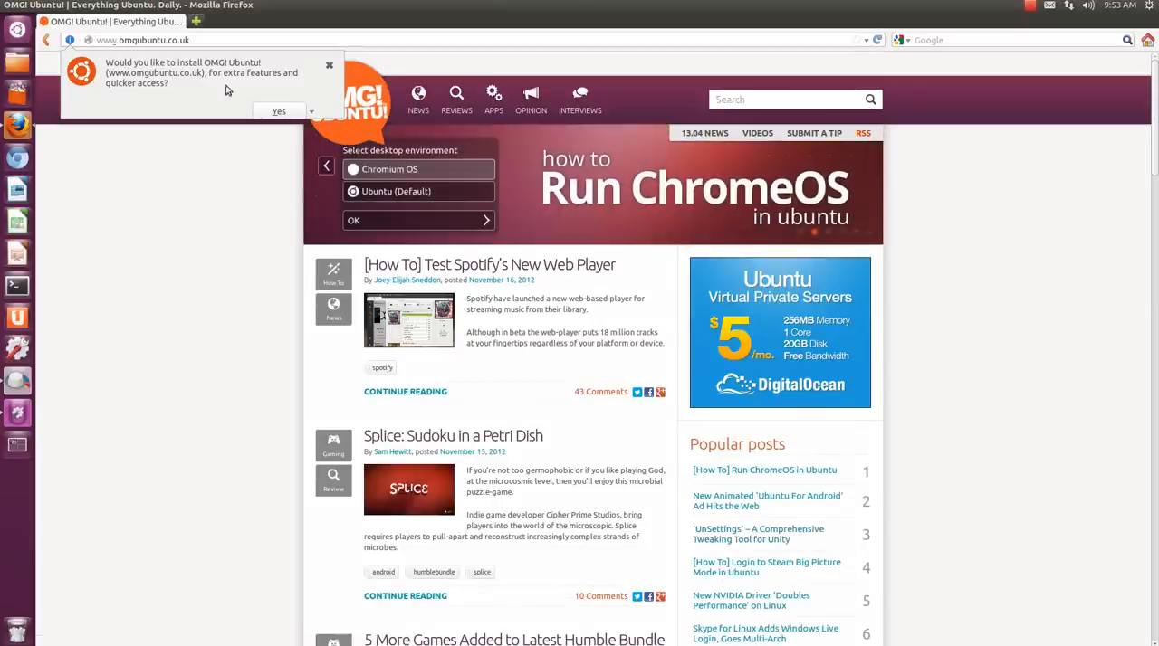
mouse_move(106, 76)
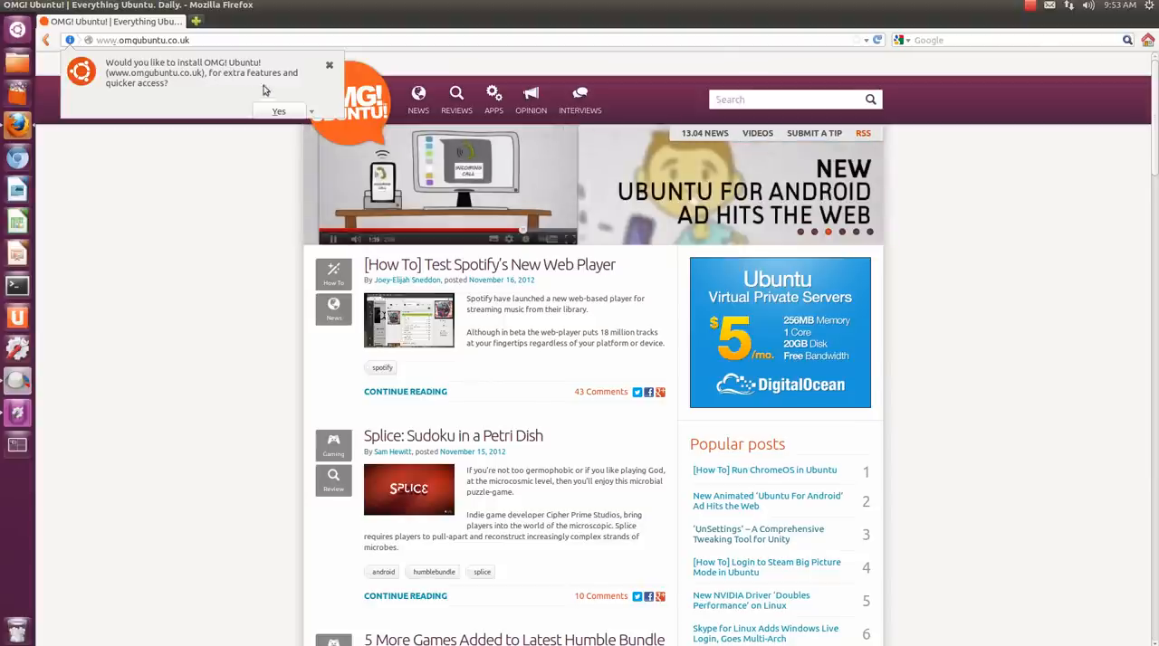
left_click(328, 65)
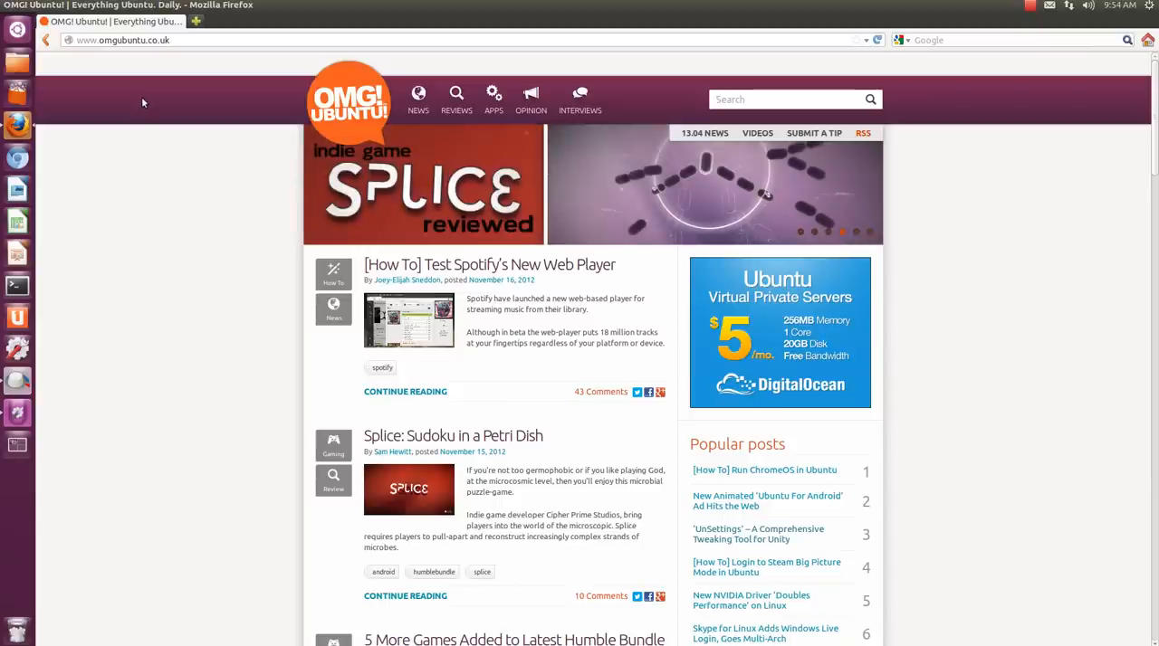
mouse_move(16, 444)
type("pl")
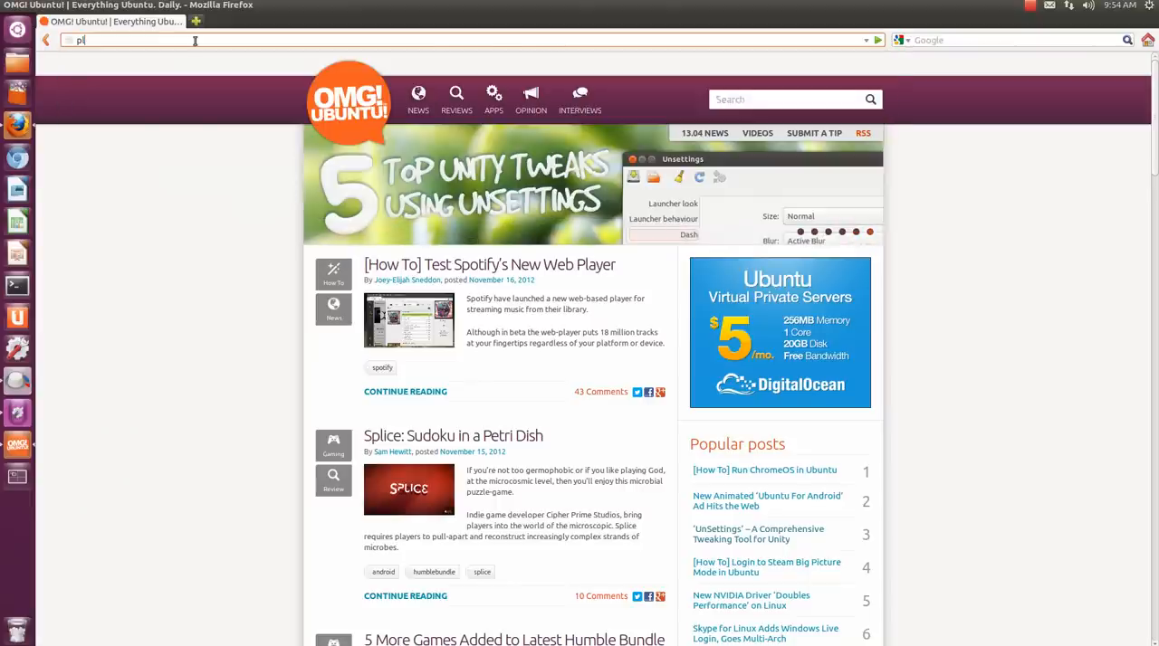
mouse_move(17, 158)
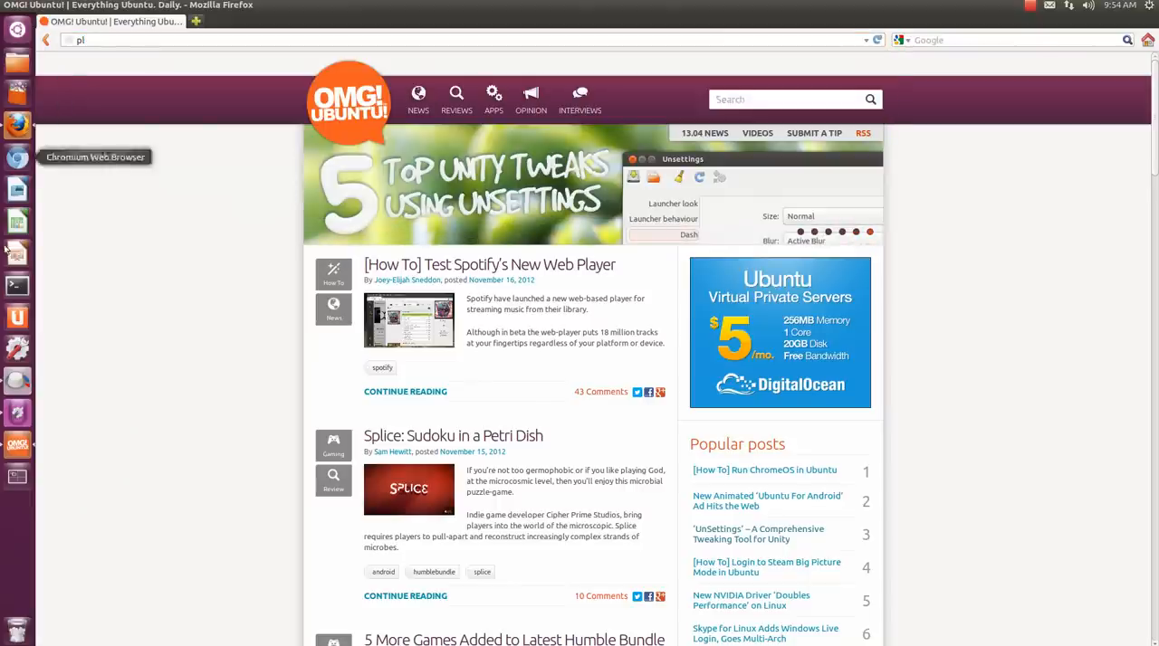
right_click(17, 444)
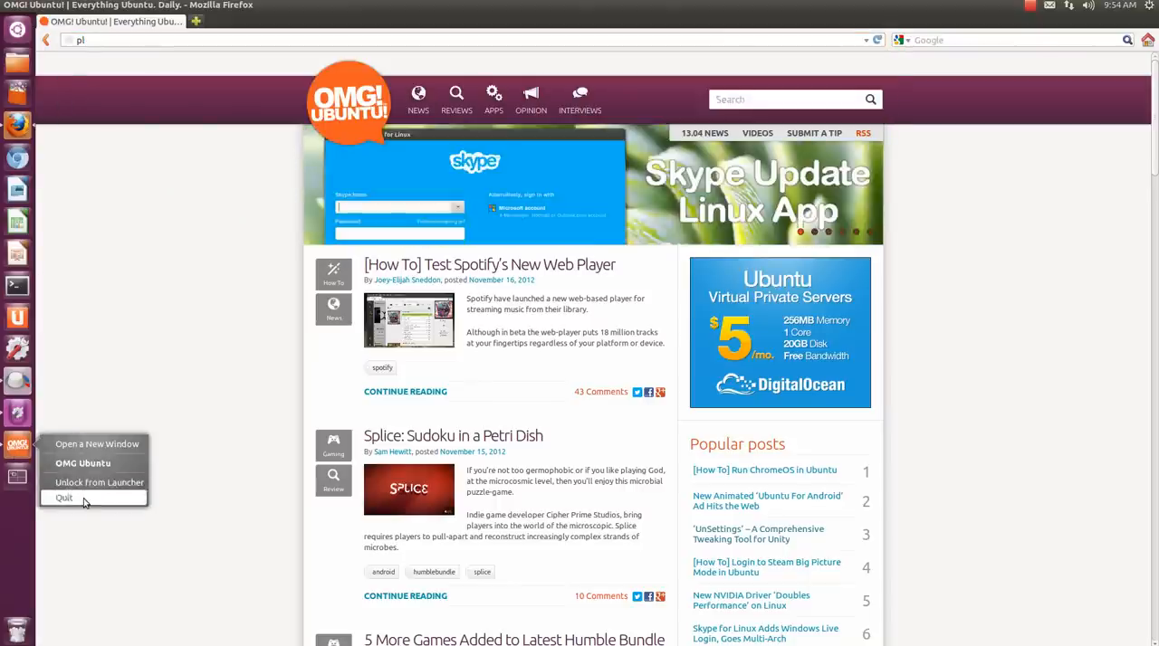
Quit the OMG! Ubuntu! web app and show the Unsettings Themes page.
left_click(64, 498)
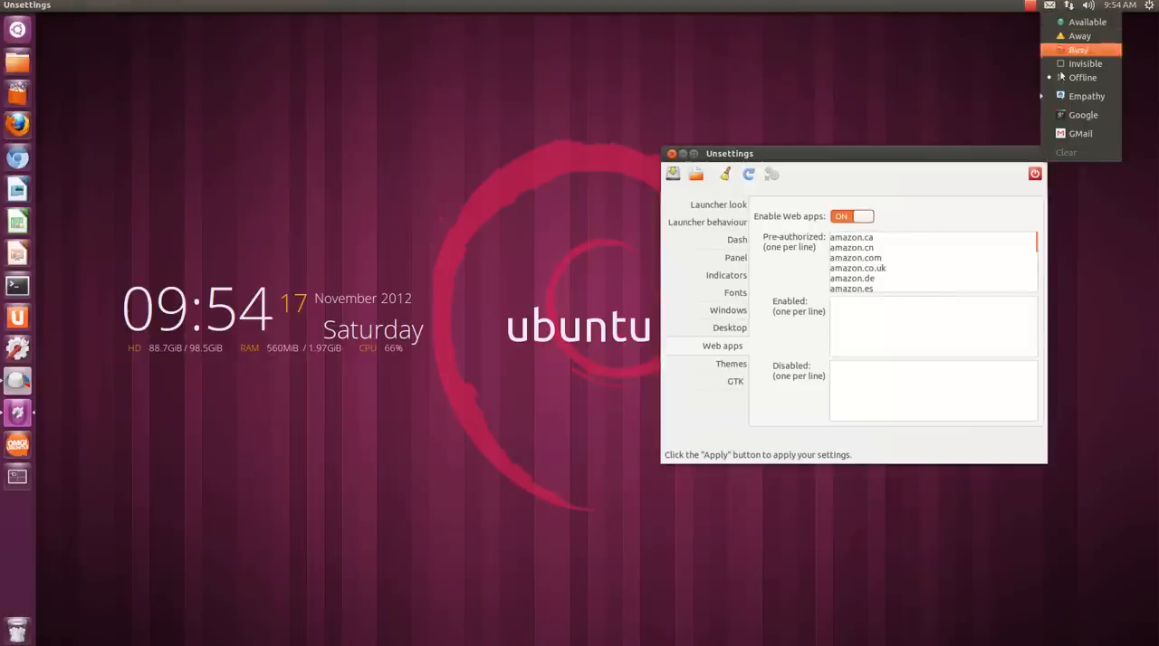
mouse_move(1080, 123)
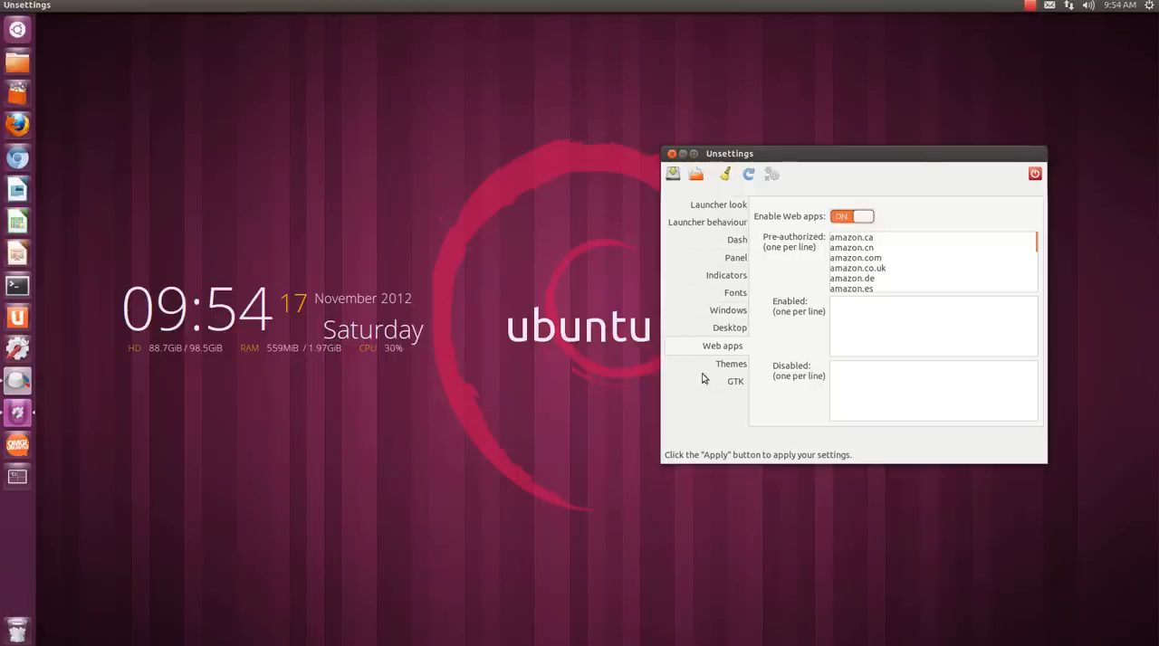
left_click(731, 363)
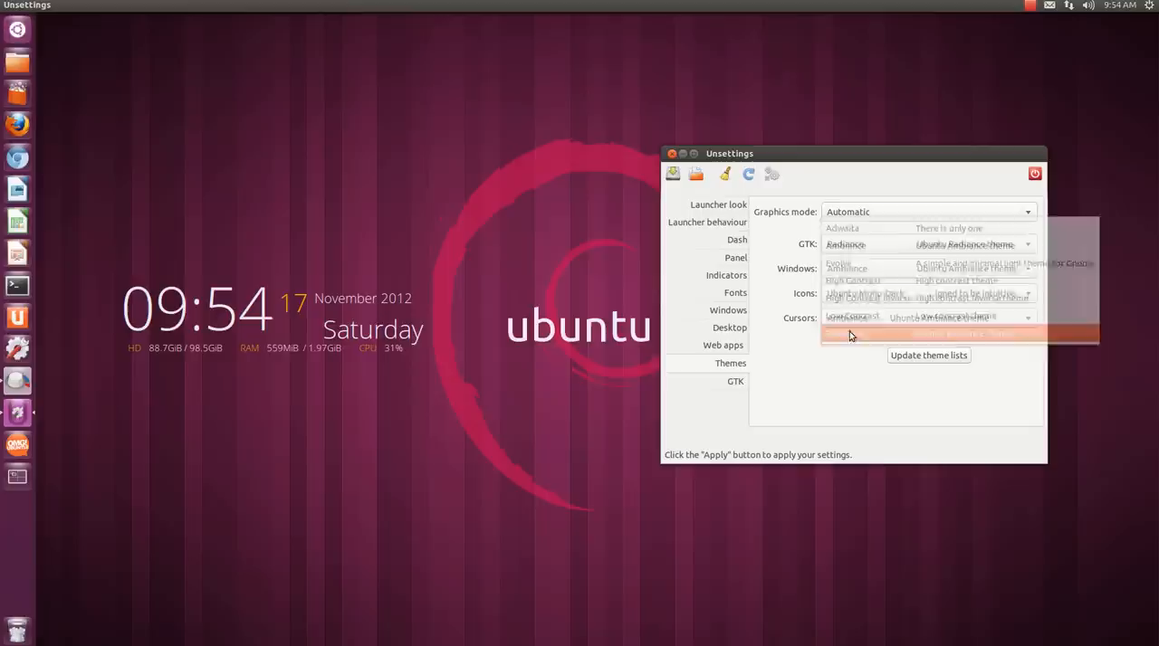
Set Radiance as GTK theme and NITRUX-Azure as icon theme, then apply the settings.
left_click(851, 334)
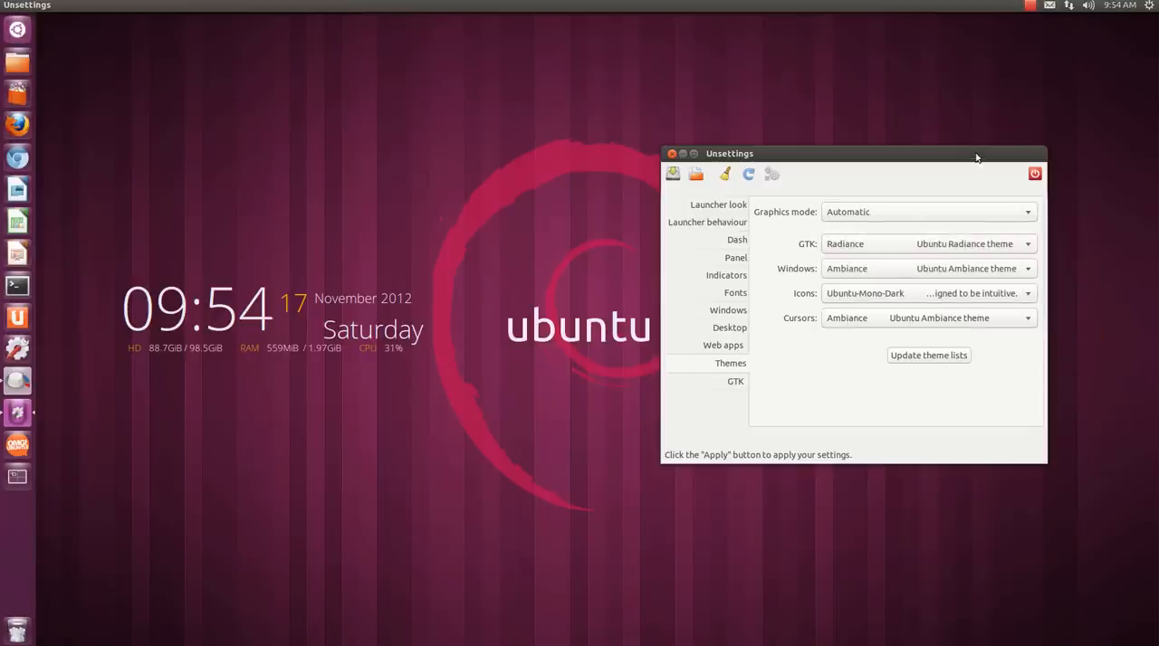
mouse_move(842, 305)
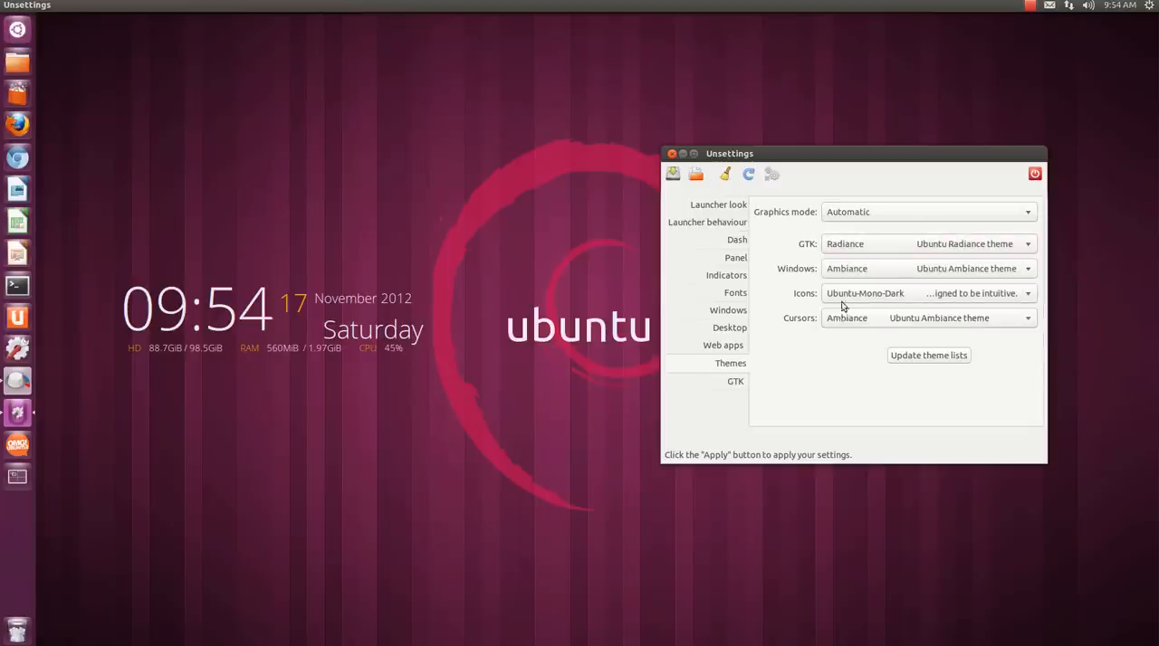
left_click(1026, 244)
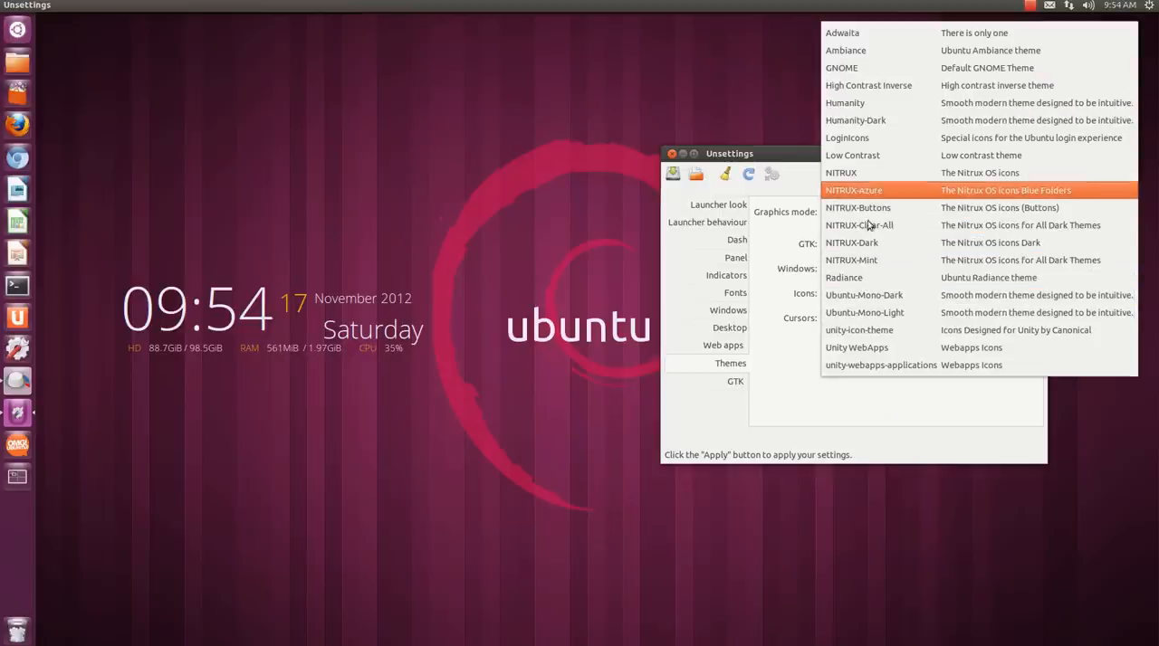
mouse_move(835, 195)
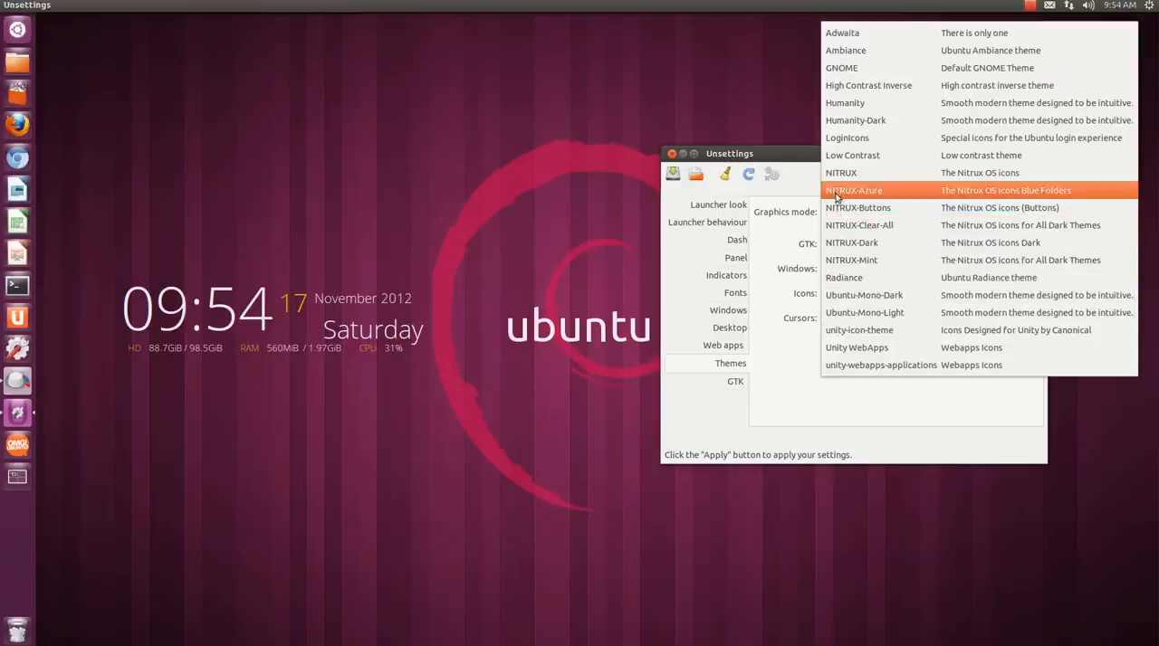
left_click(852, 190)
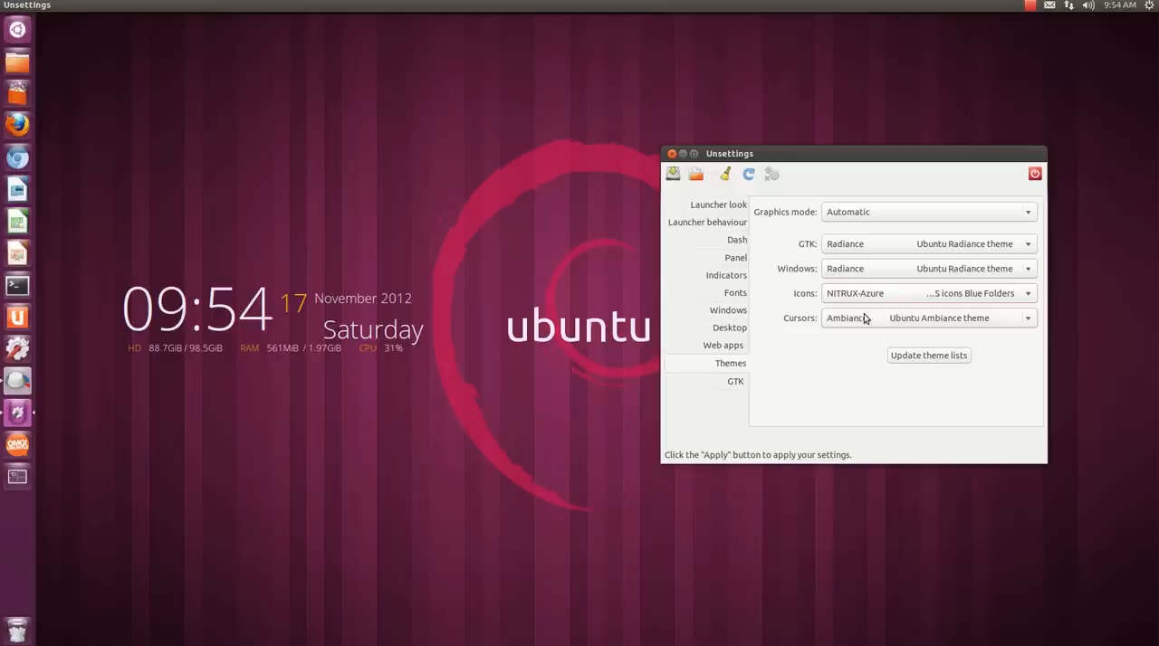
mouse_move(770, 174)
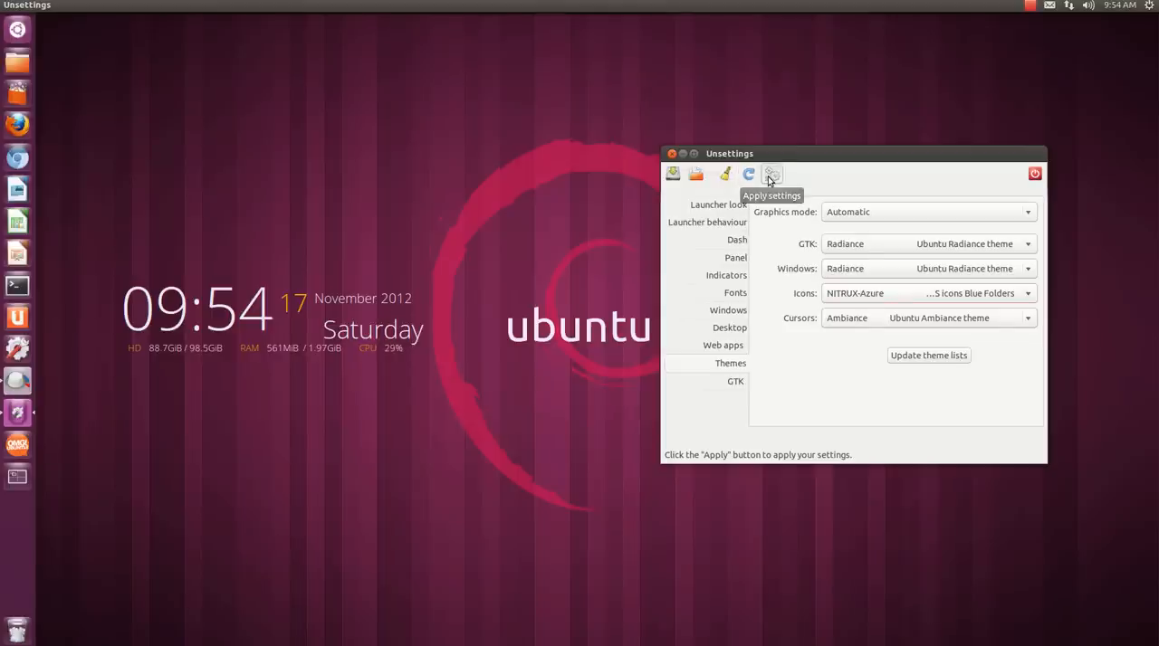
left_click(772, 174)
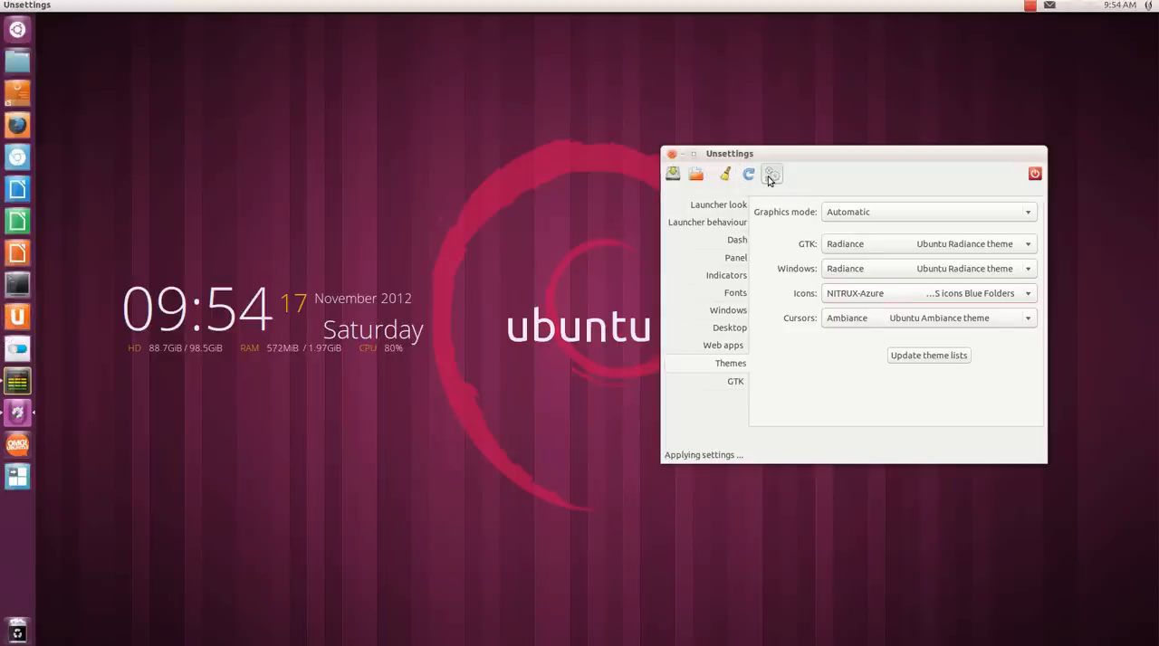
left_click(772, 174)
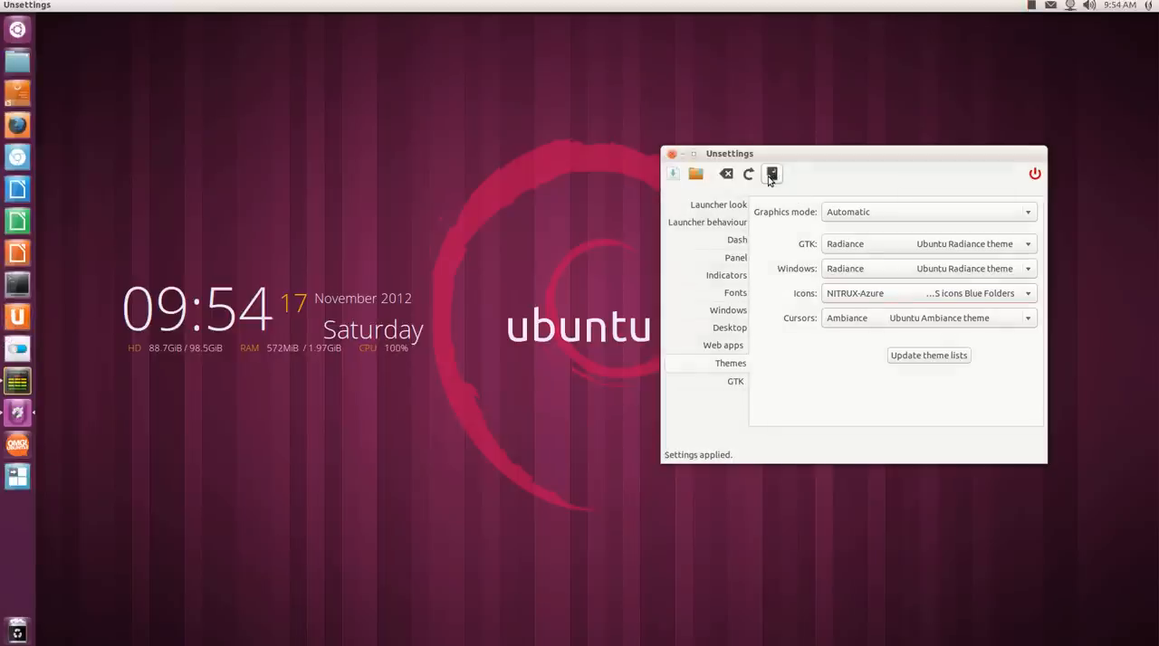
mouse_move(670, 218)
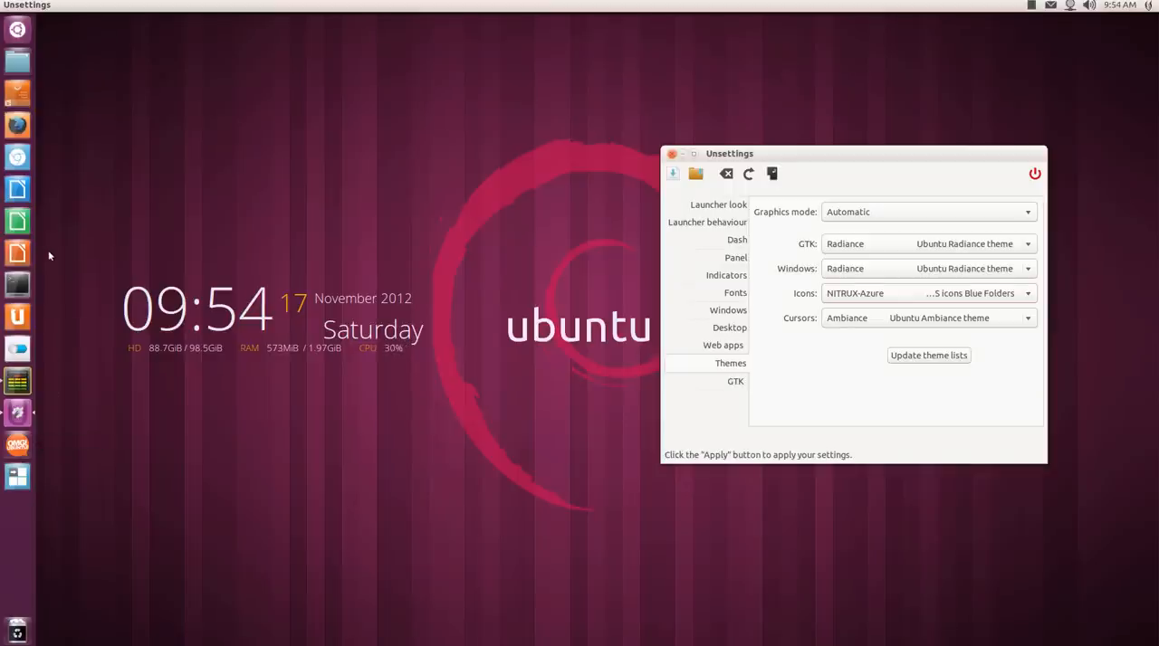
mouse_move(722, 375)
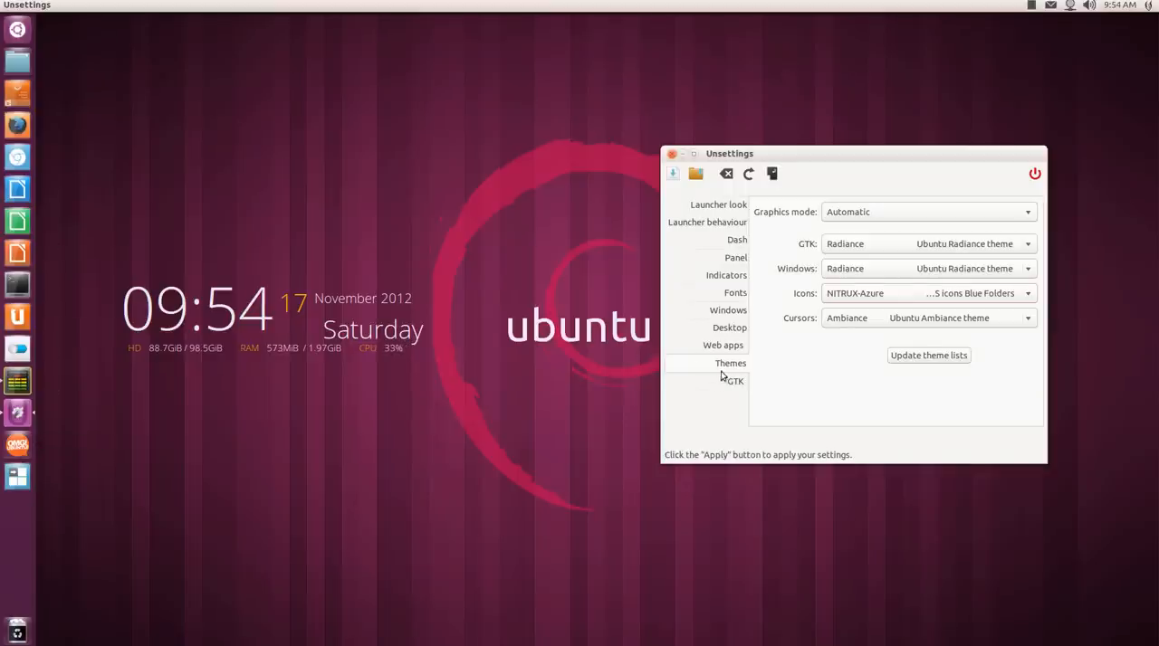
View the GTK page, then the Launcher look page (size 42, opacity 0.67).
left_click(734, 380)
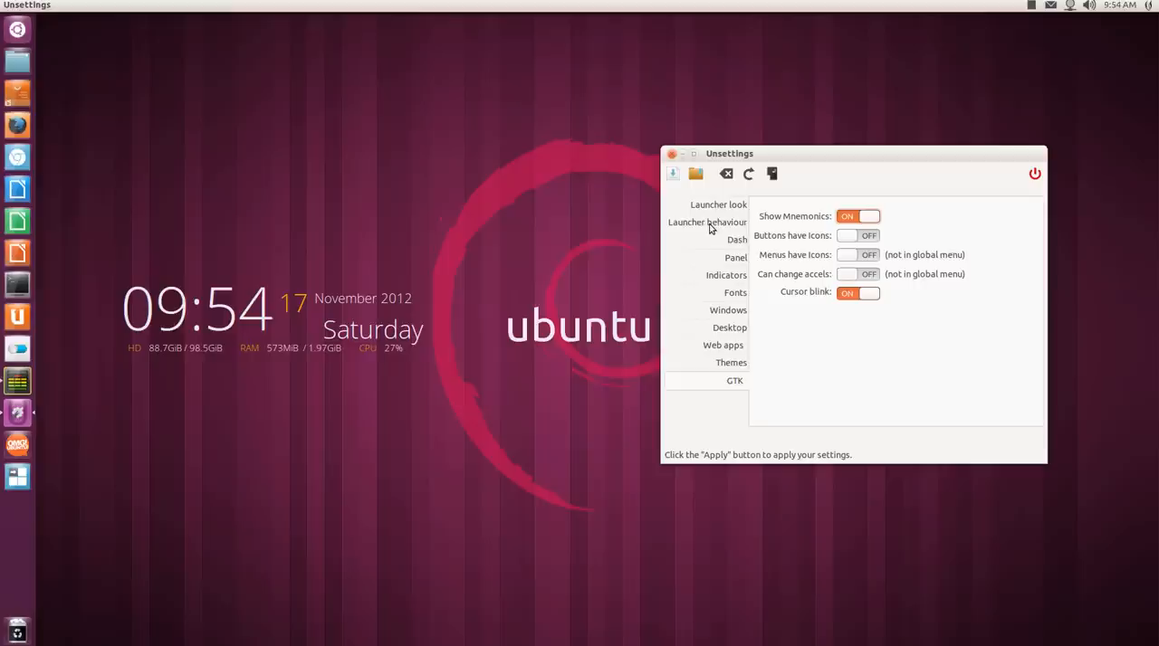
left_click(718, 205)
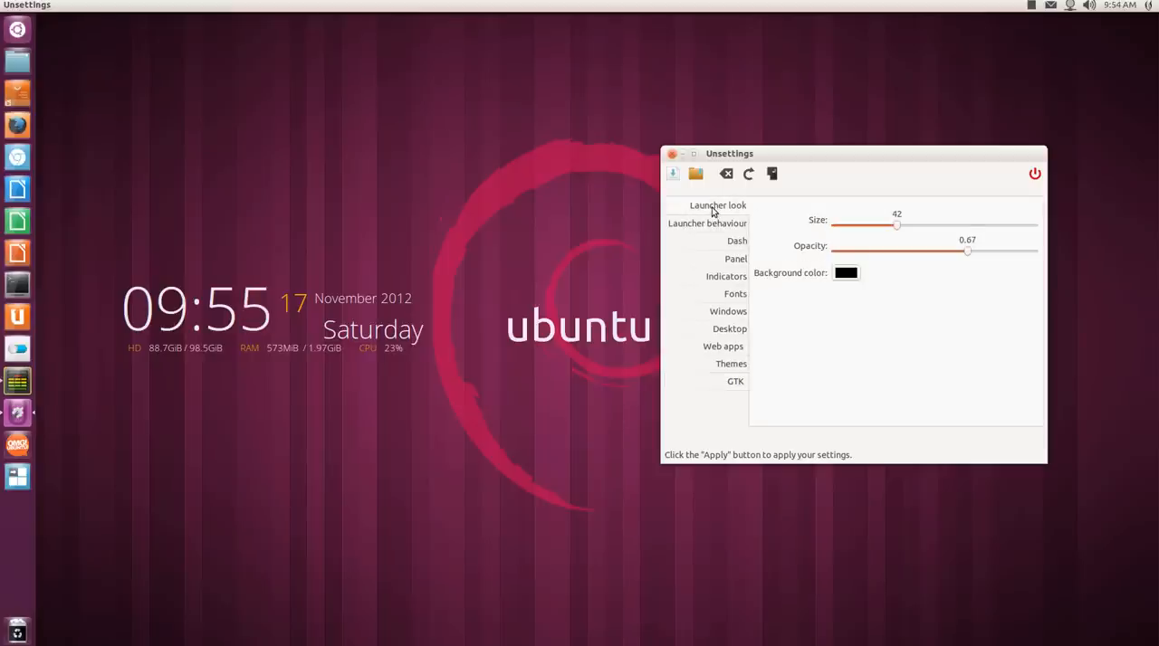
mouse_move(521, 258)
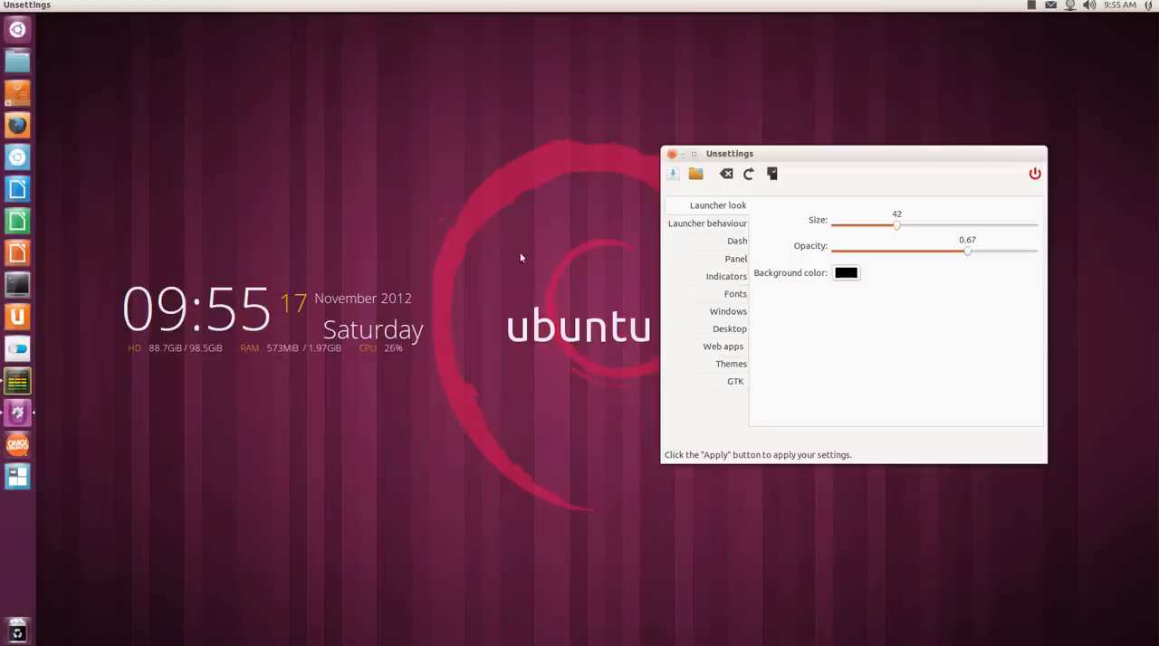
mouse_move(71, 347)
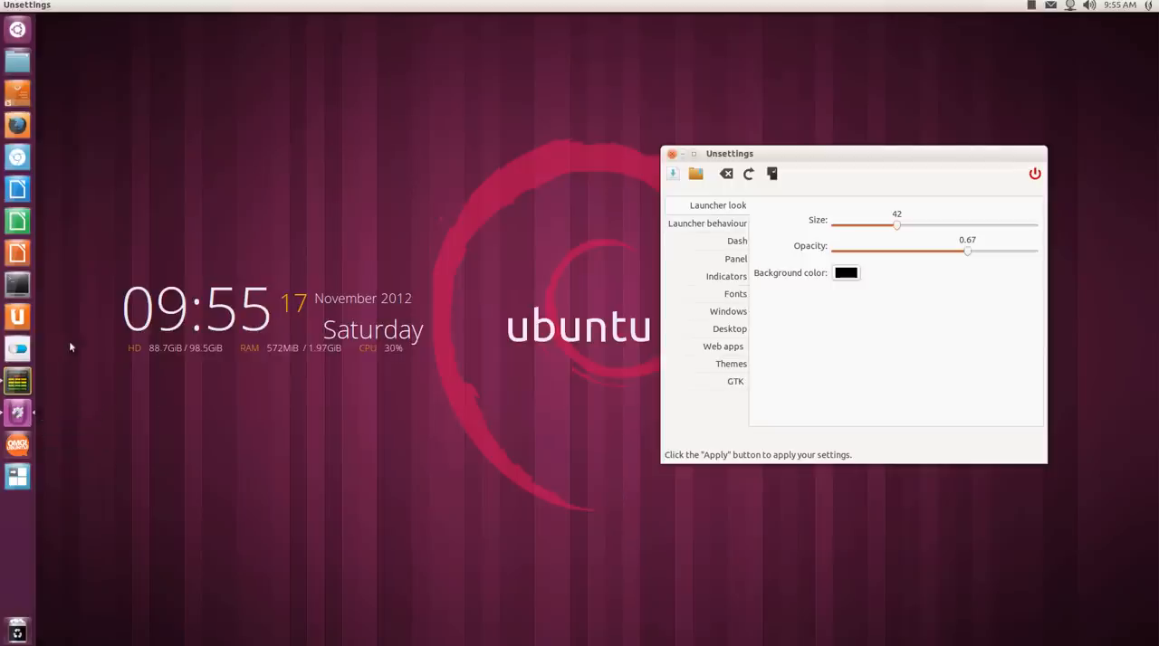
mouse_move(519, 222)
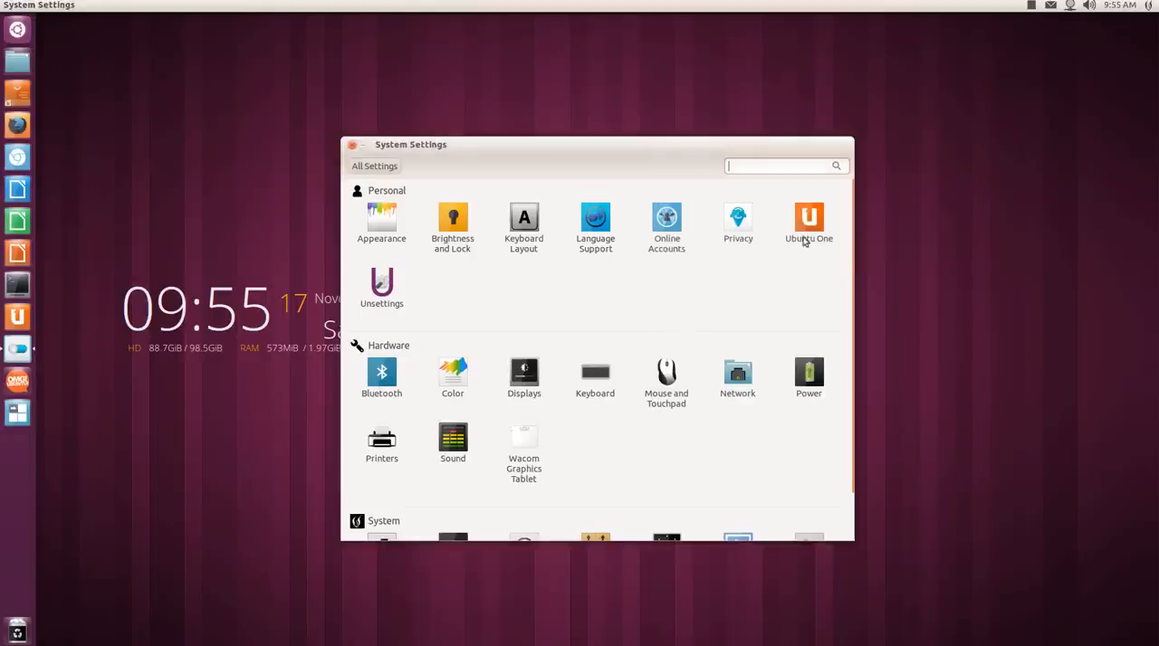
Close the System Settings window to leave an empty desktop.
left_click(352, 144)
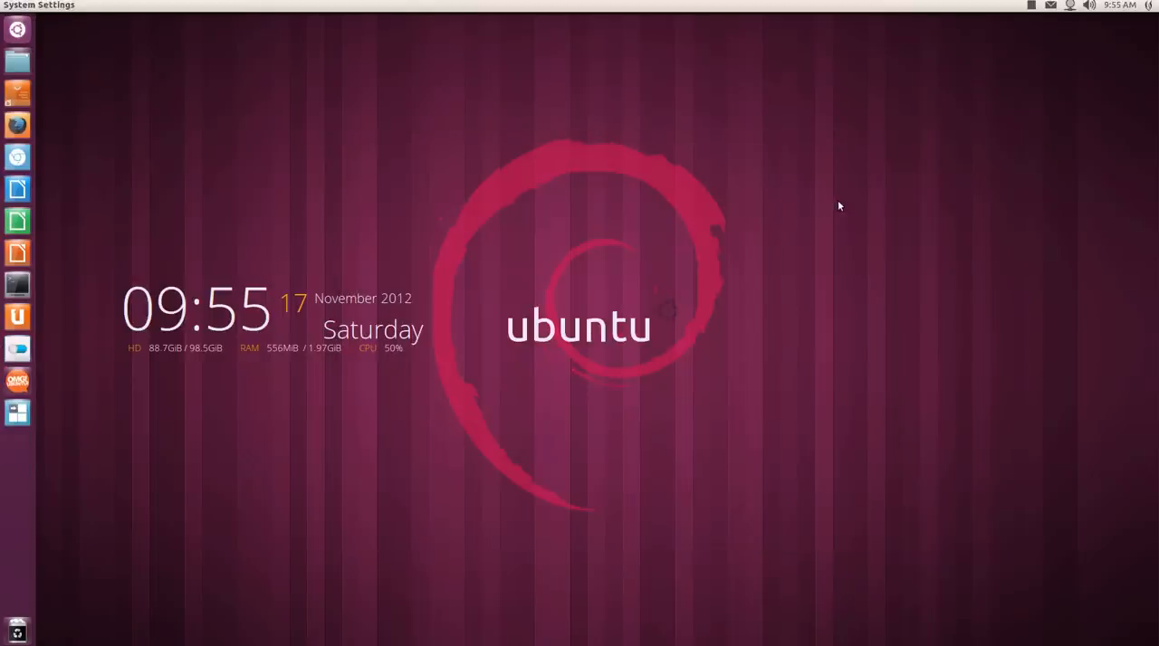